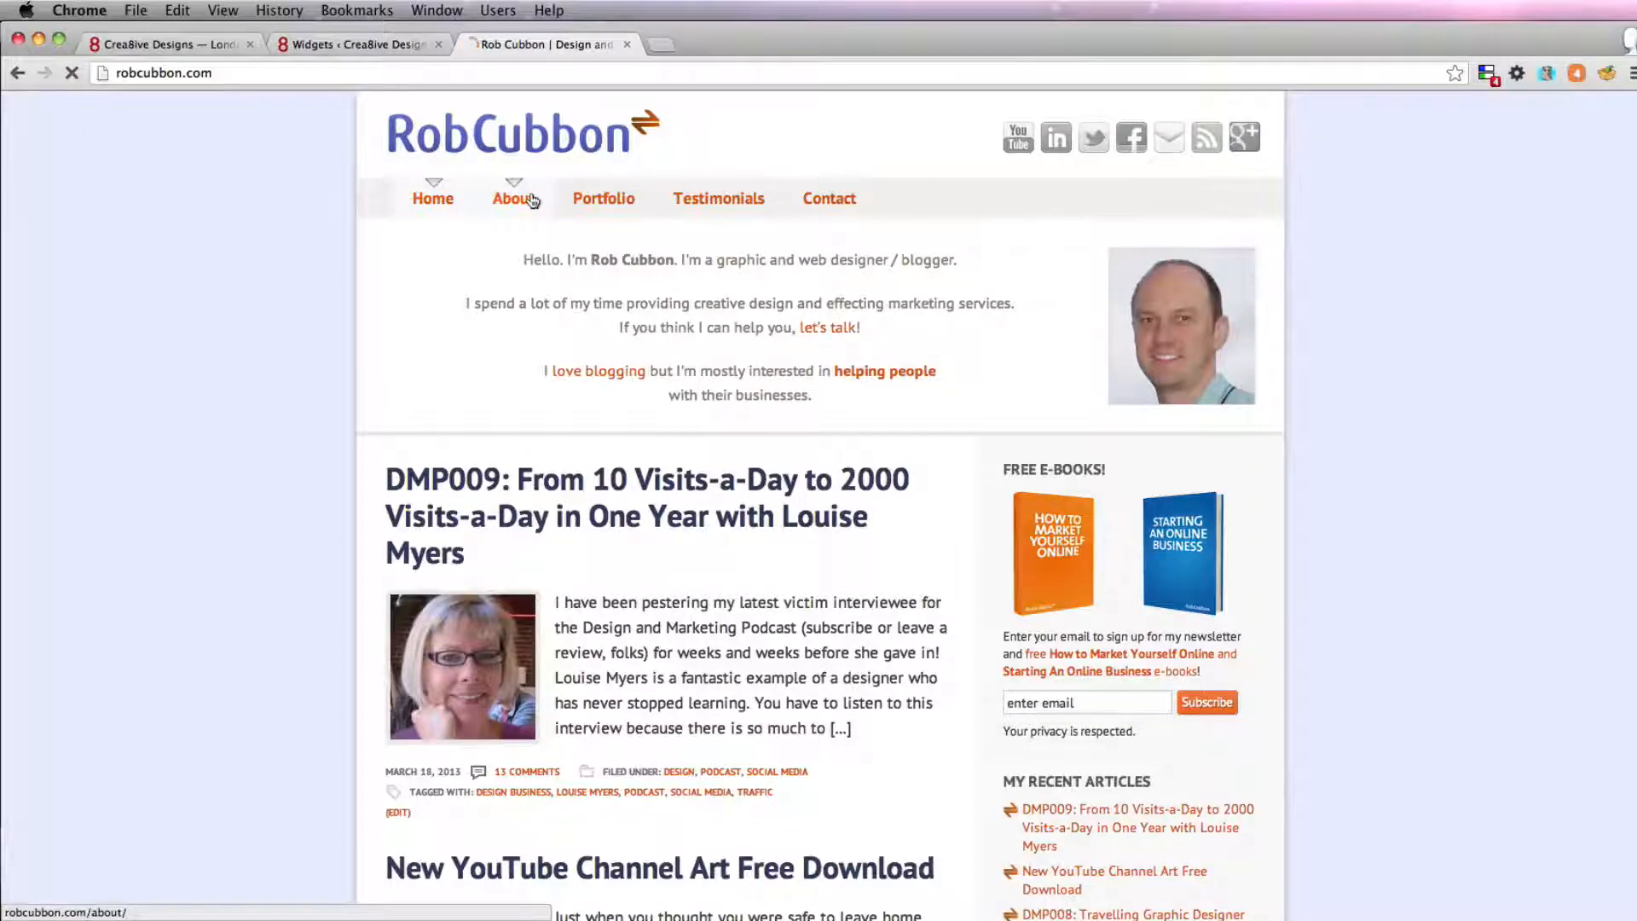
Browse the designer's site from About to Portfolio and on to the Web Design examples
click(514, 198)
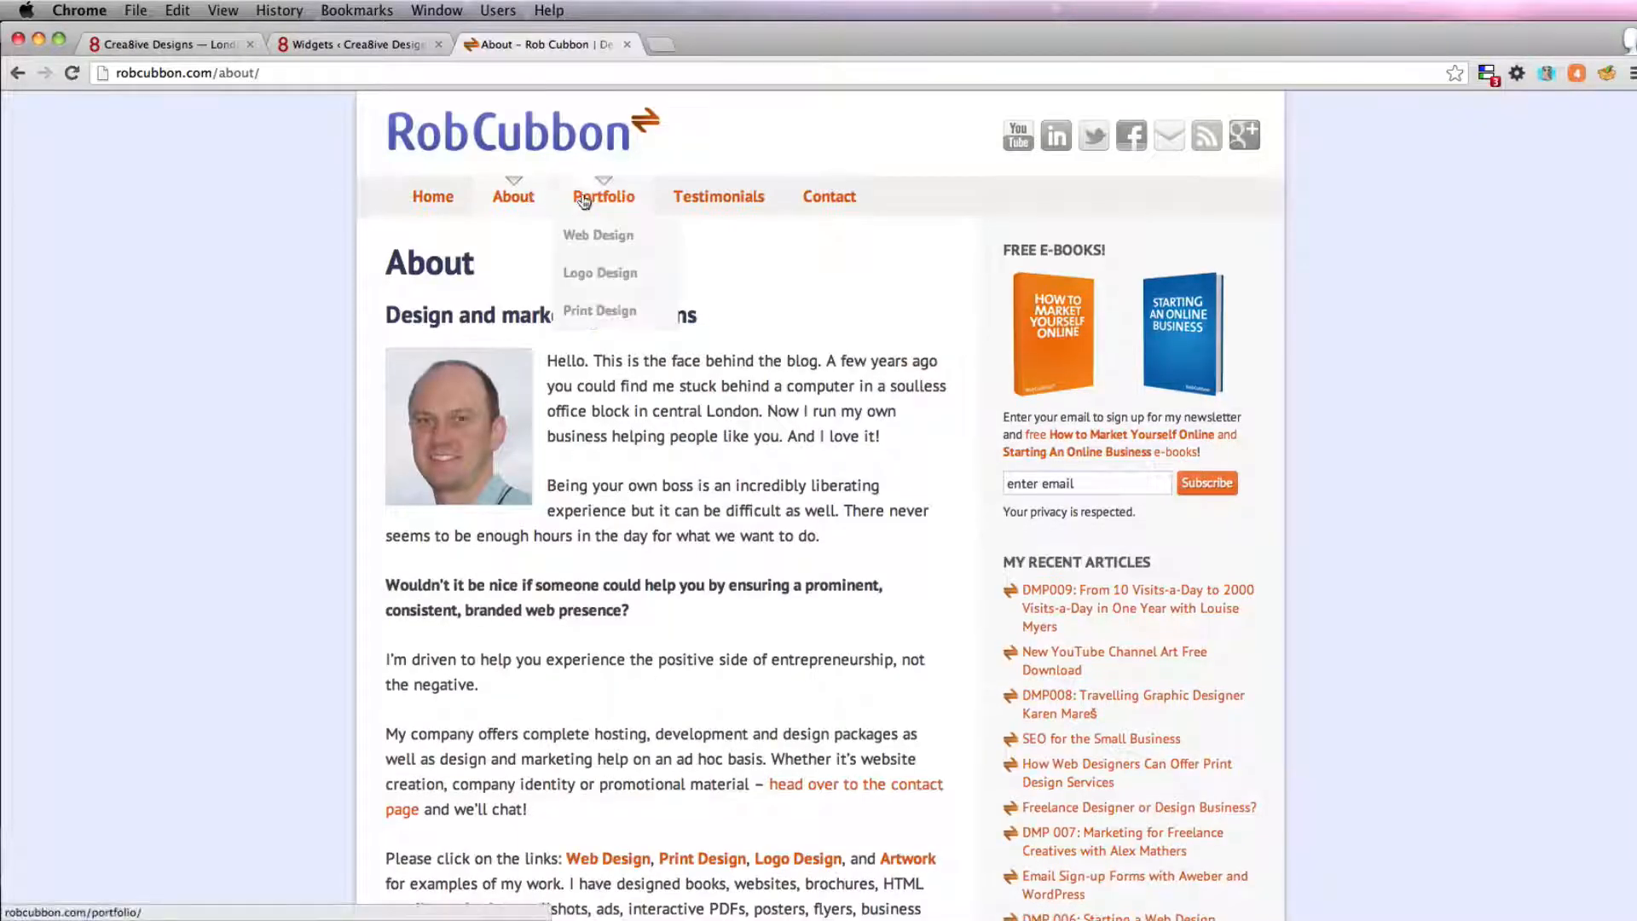
click(604, 196)
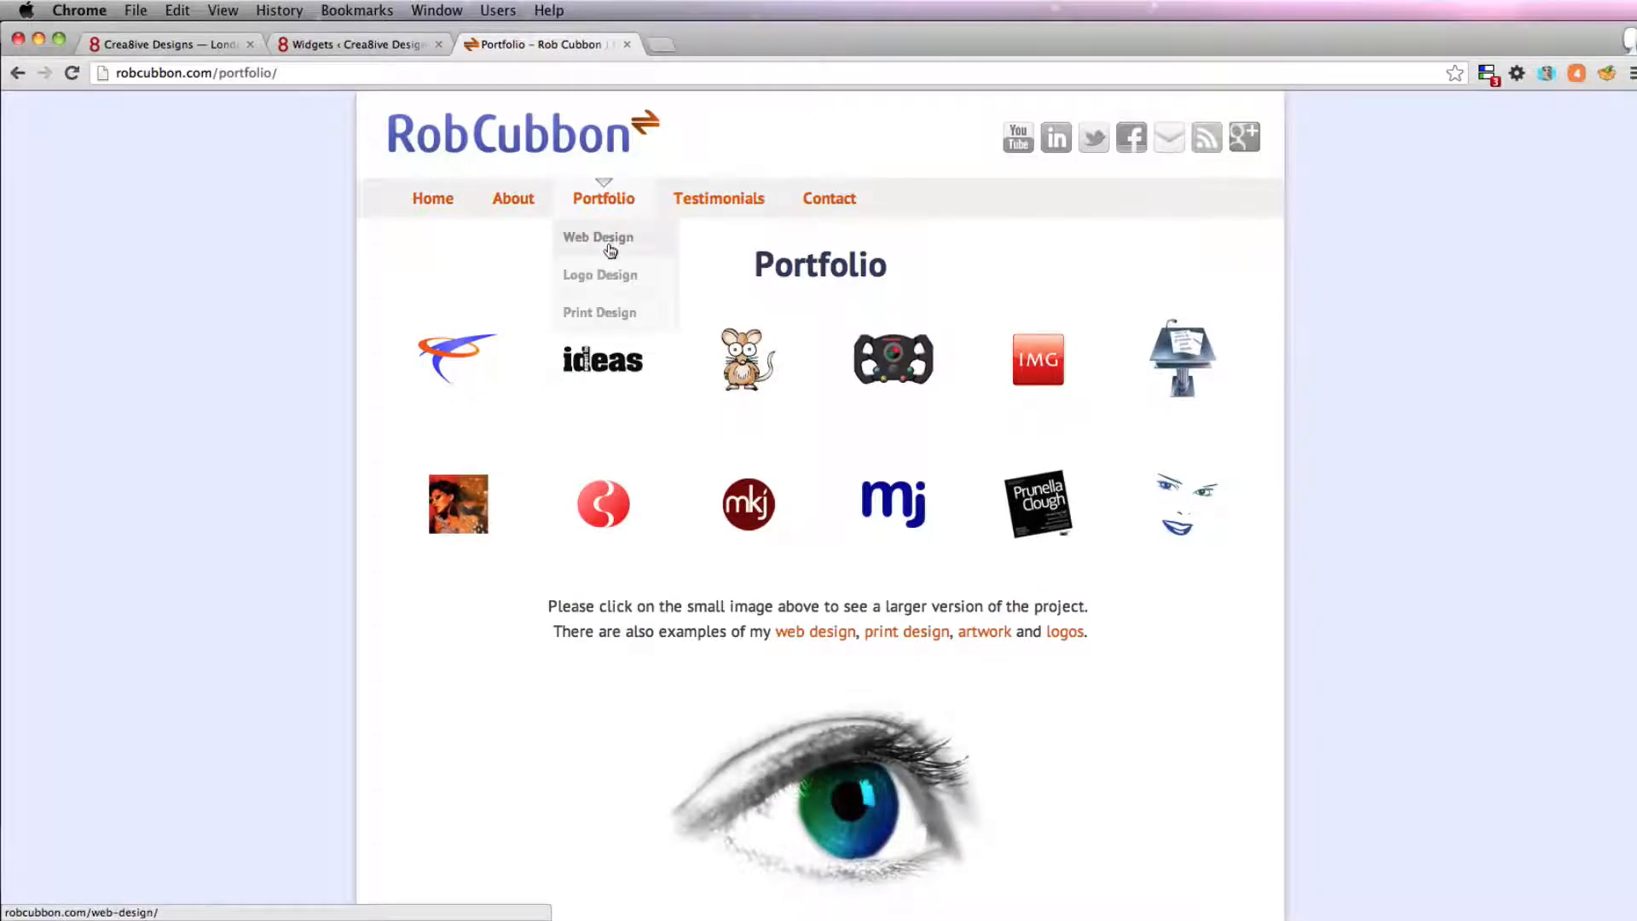
click(599, 237)
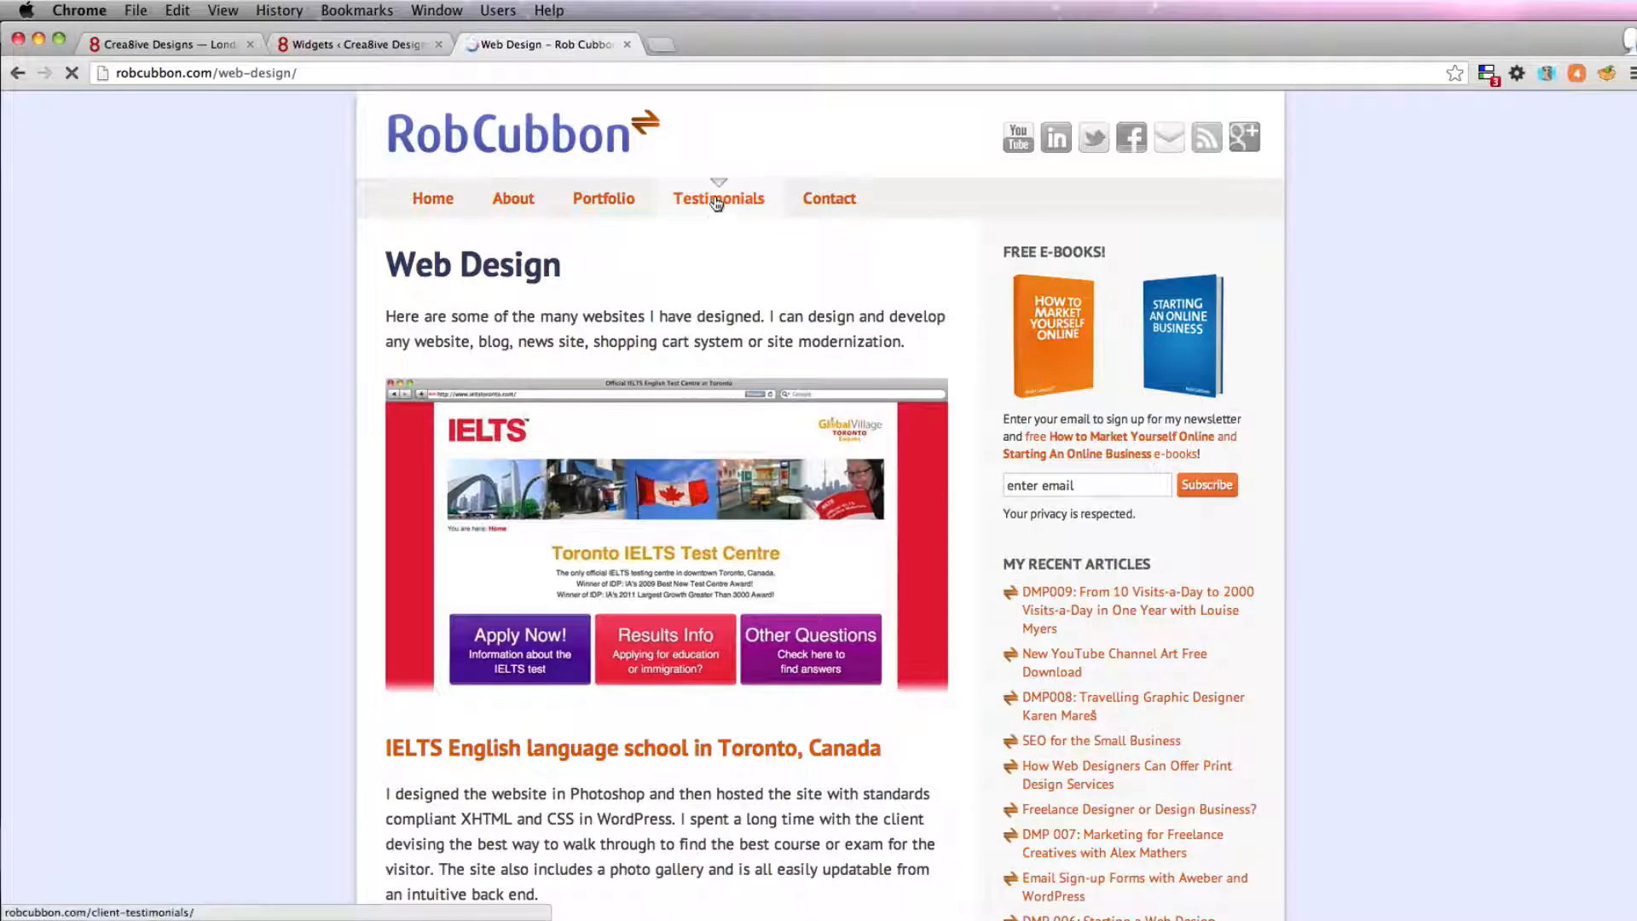
Visit the testimonials page, then preview the crea8ive designs blog at a narrow portrait viewport
click(718, 198)
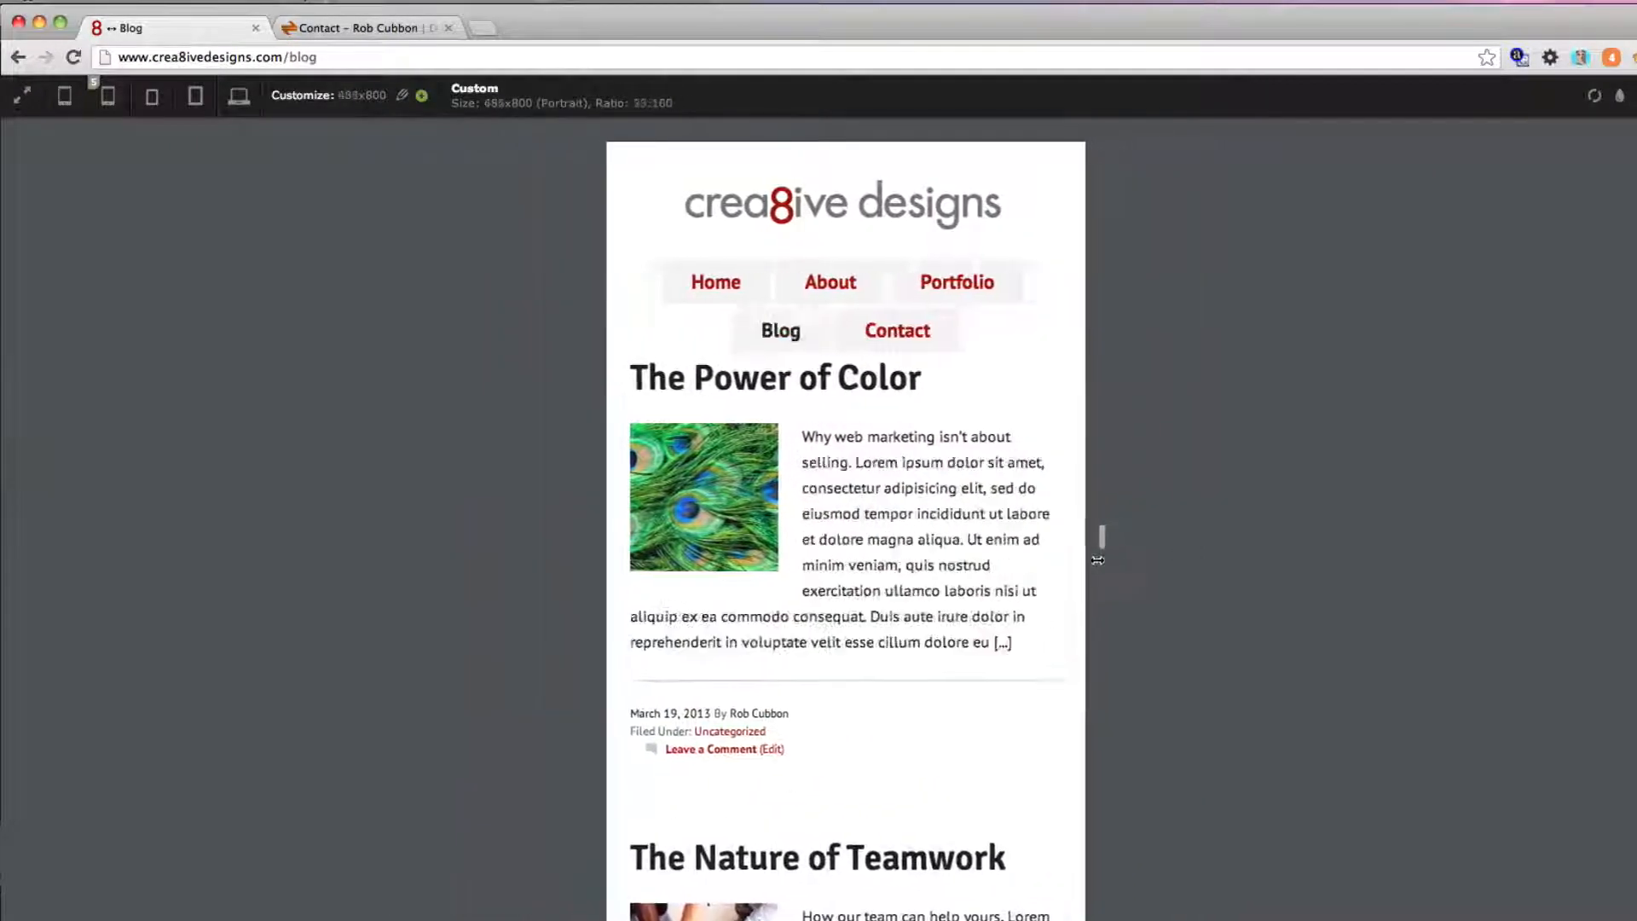
click(238, 96)
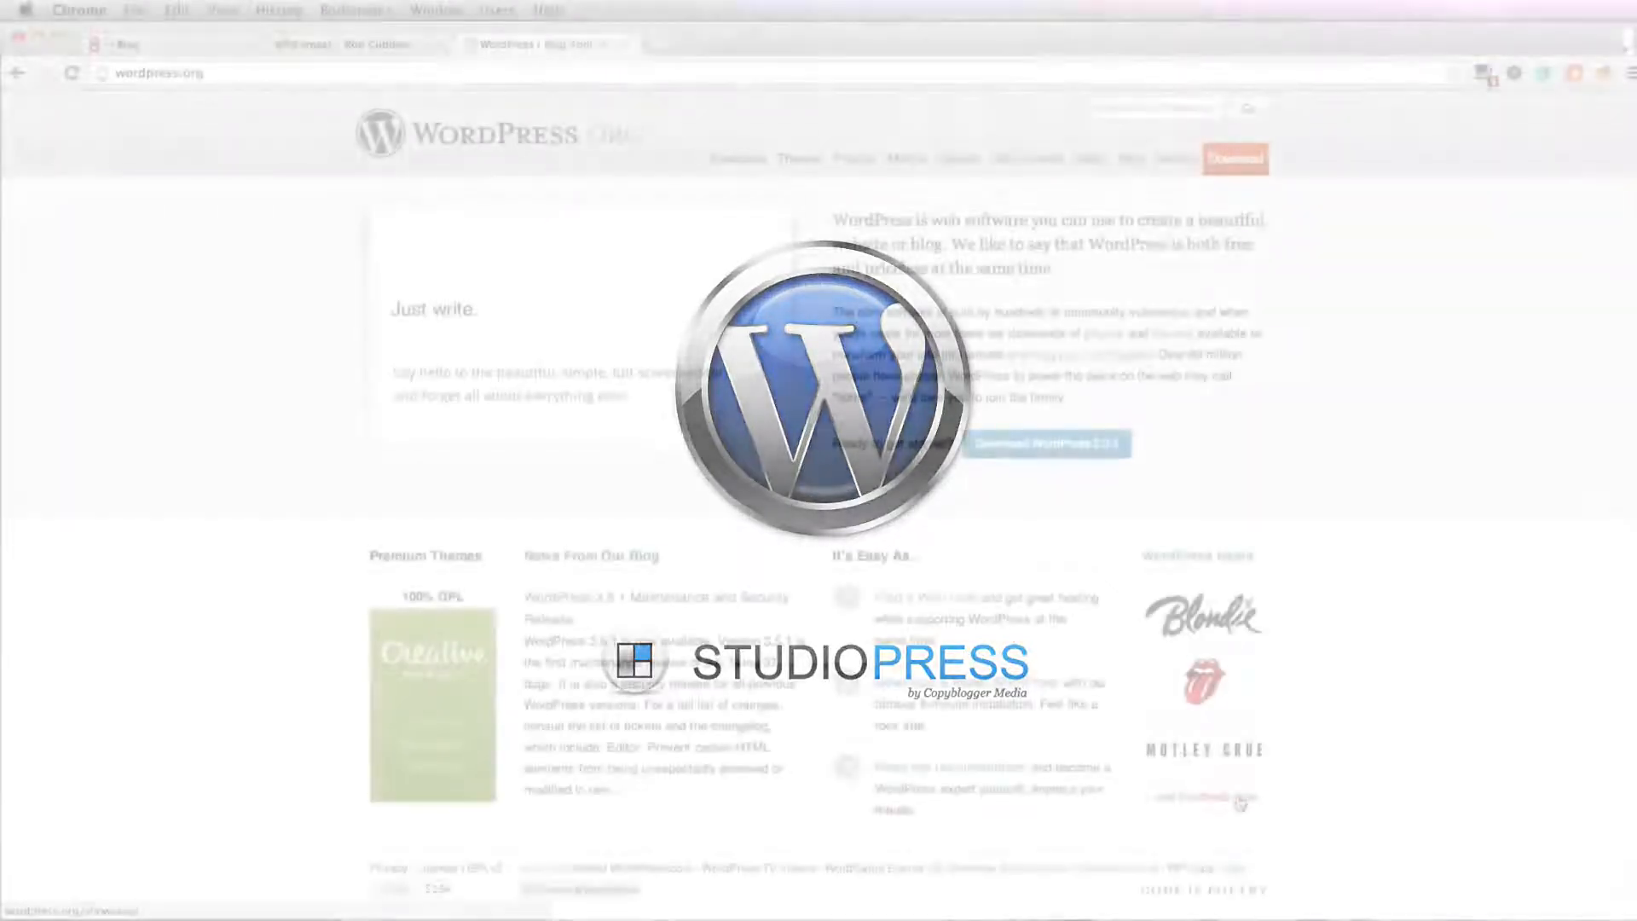
View the WordPress.org Showcase and scroll through the featured and recently added sites
click(735, 159)
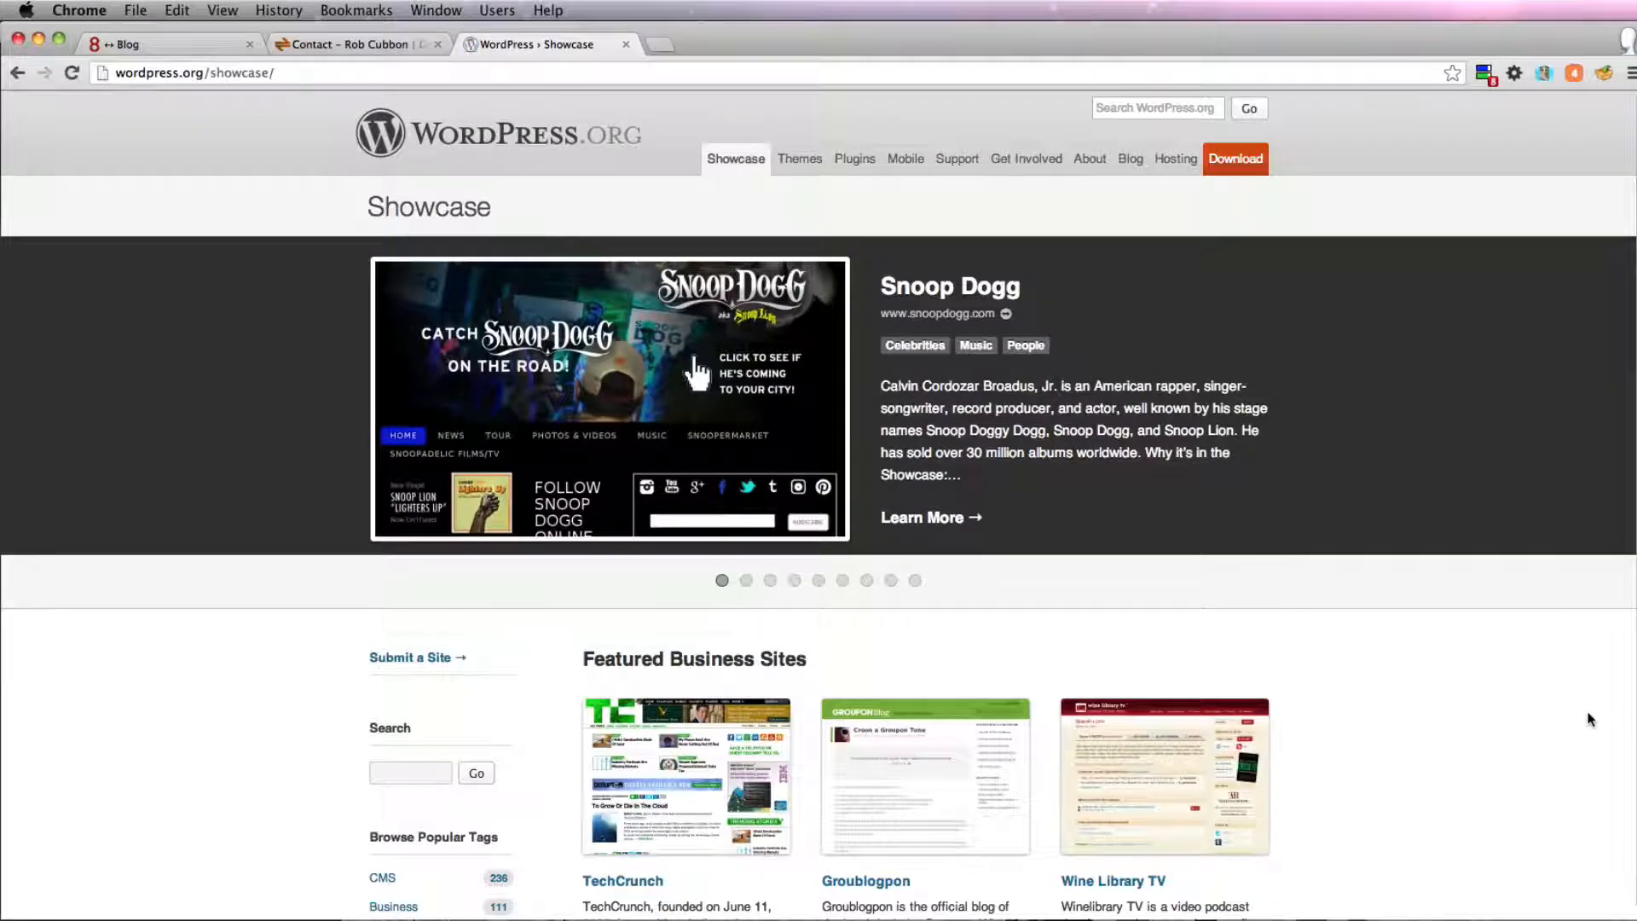
scroll(down, 3)
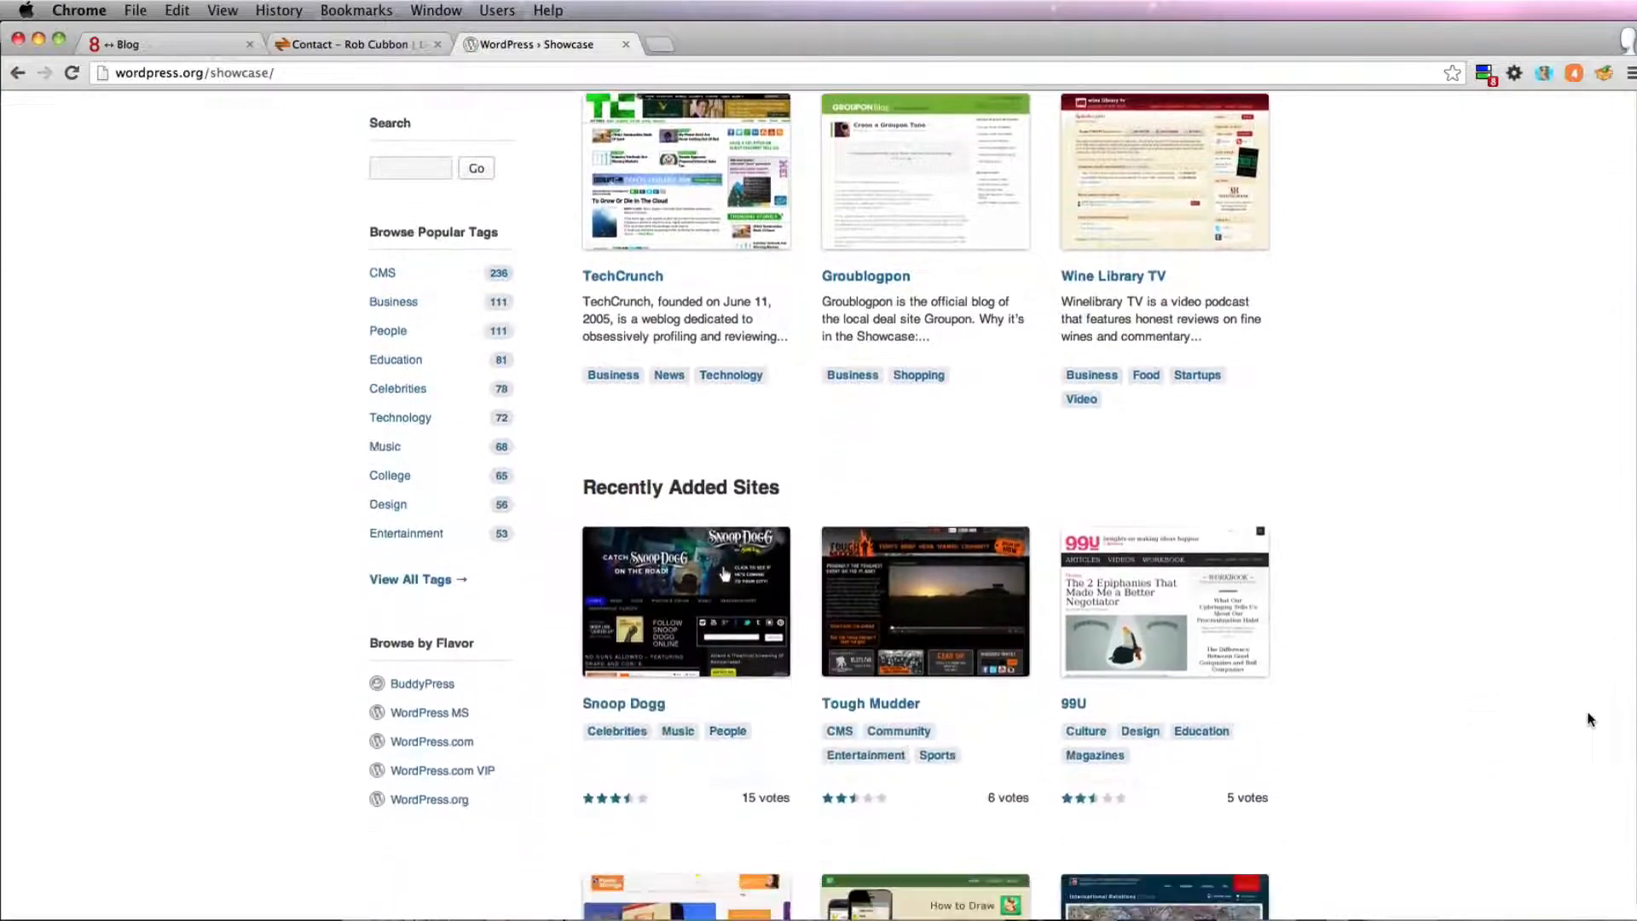
scroll(down, 3)
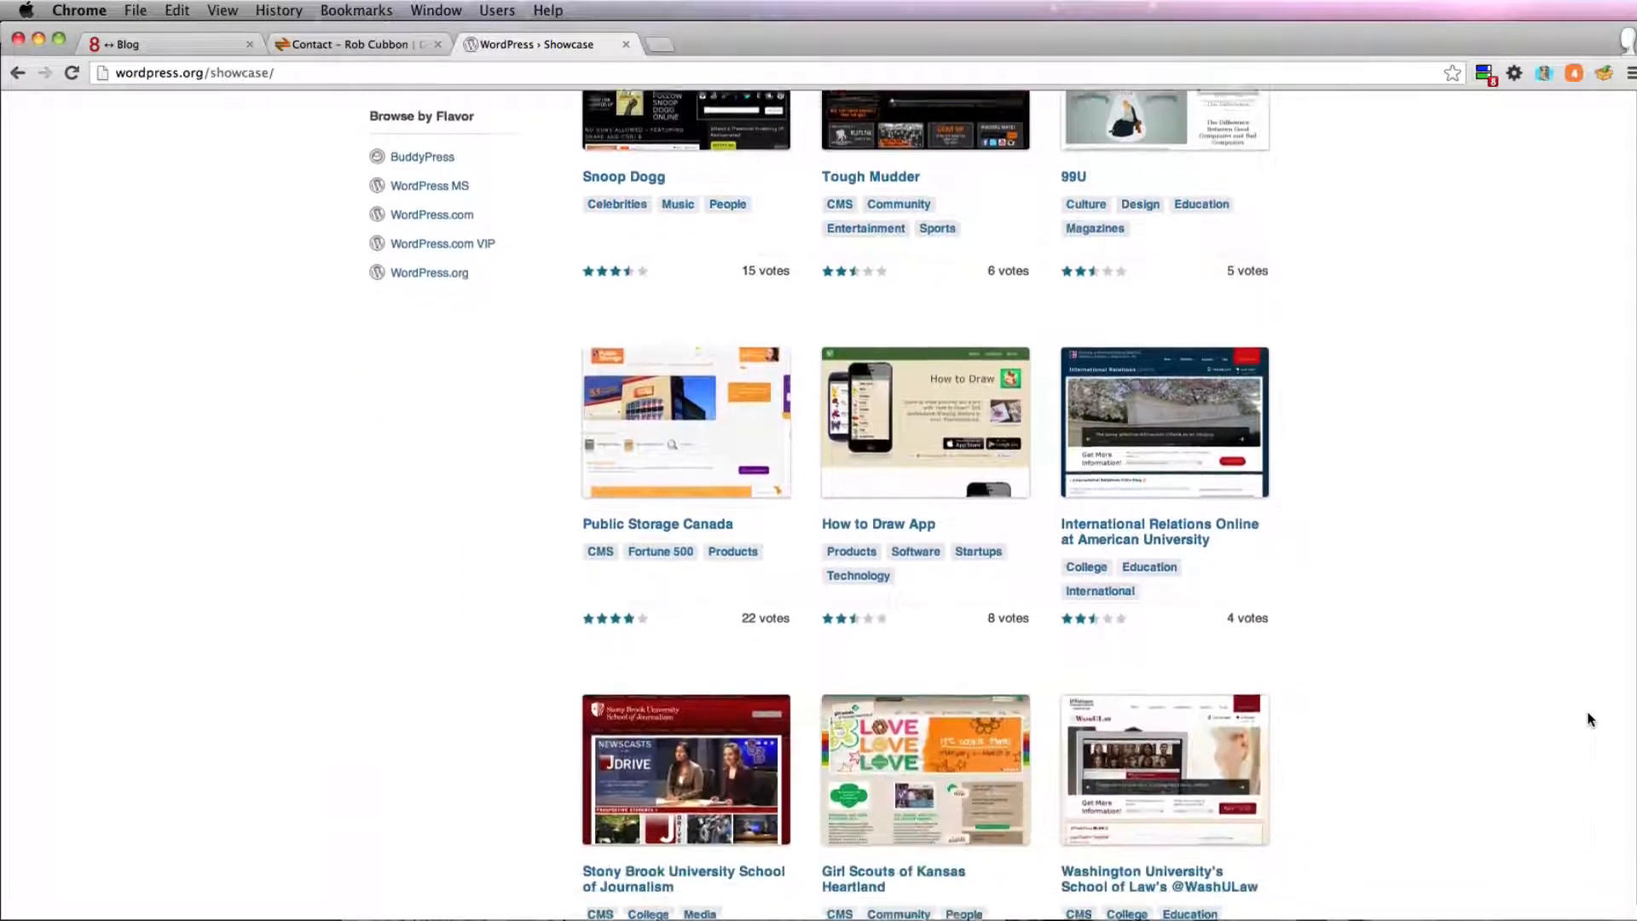
scroll(down, 3)
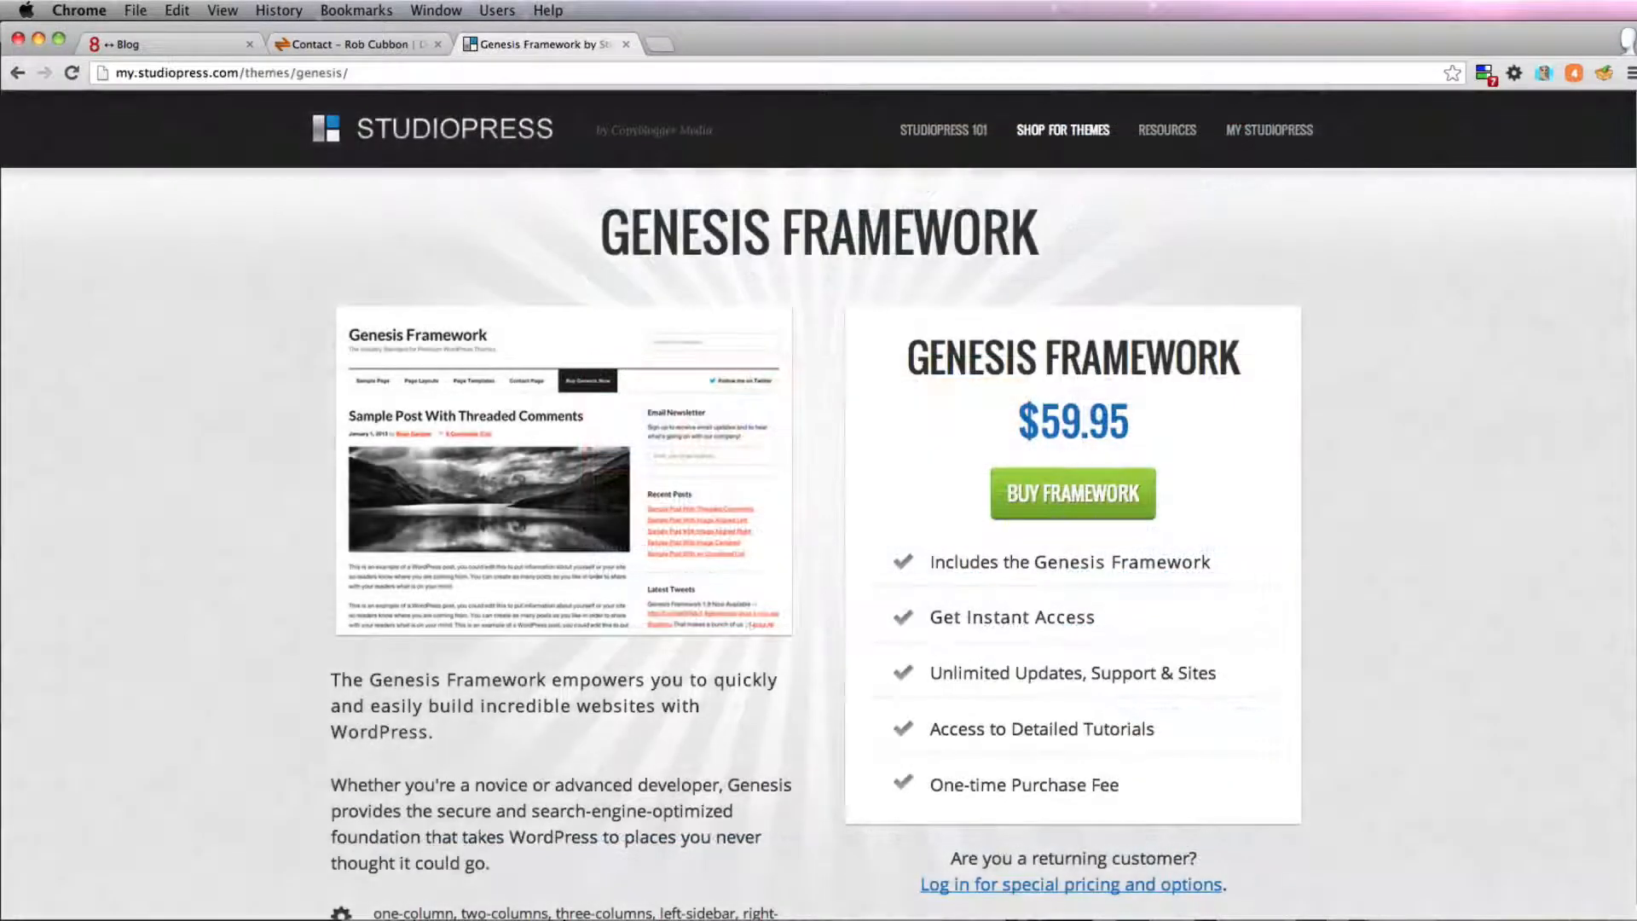
View the Genesis Framework purchase page on StudioPress, priced at $59.95
click(1071, 493)
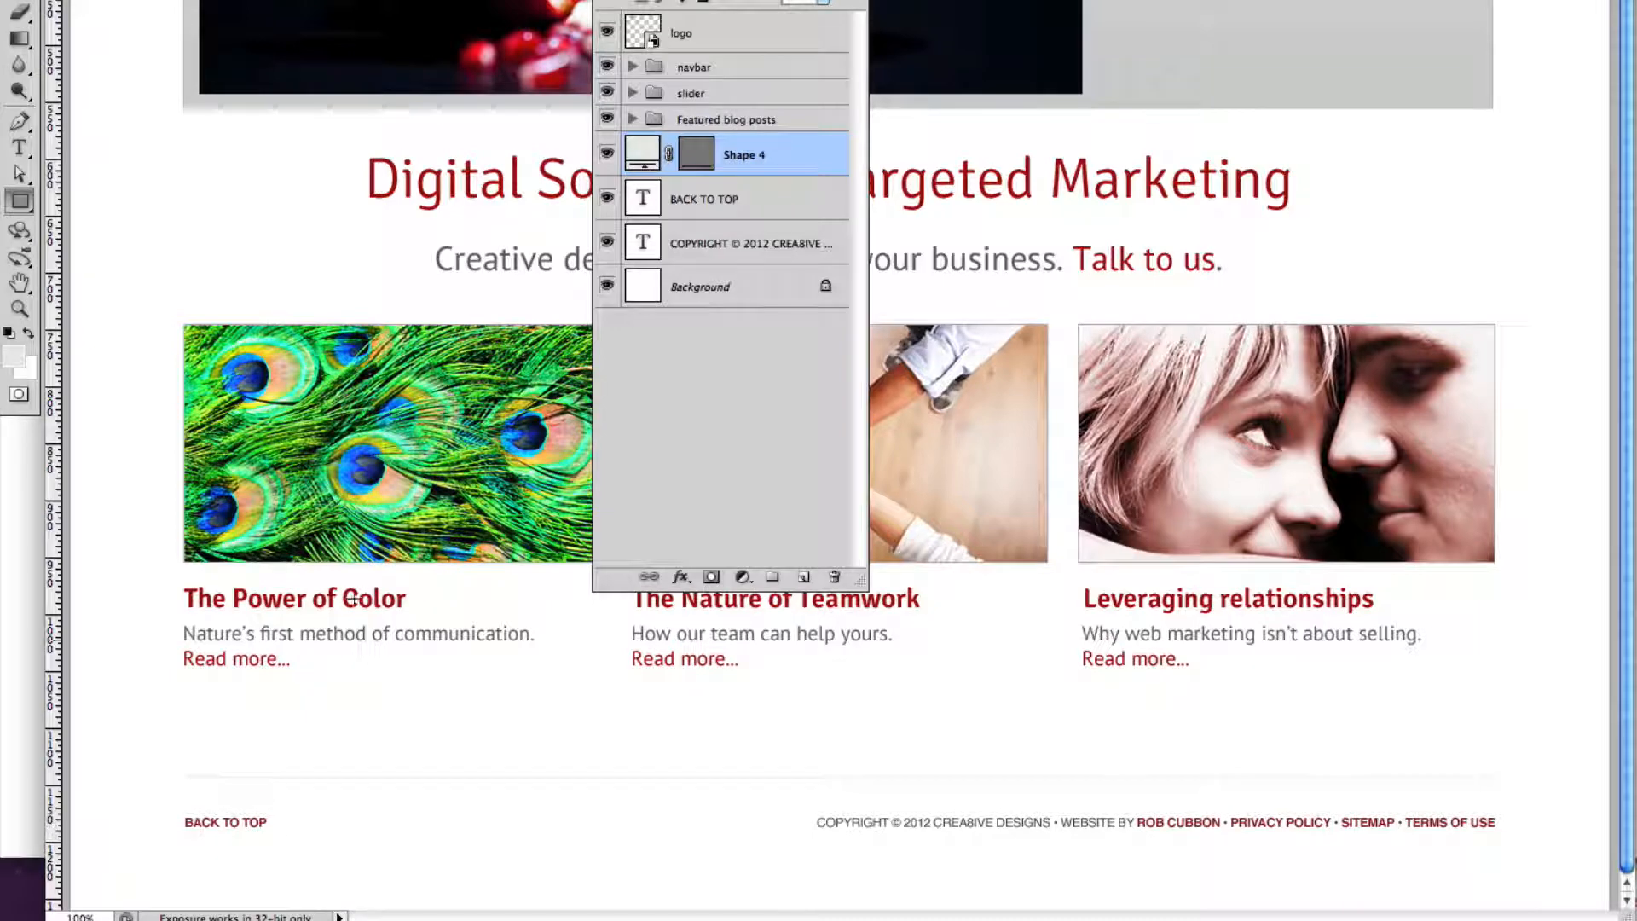
Inspect the homepage PSD mockup's layer groups in Photoshop
click(732, 197)
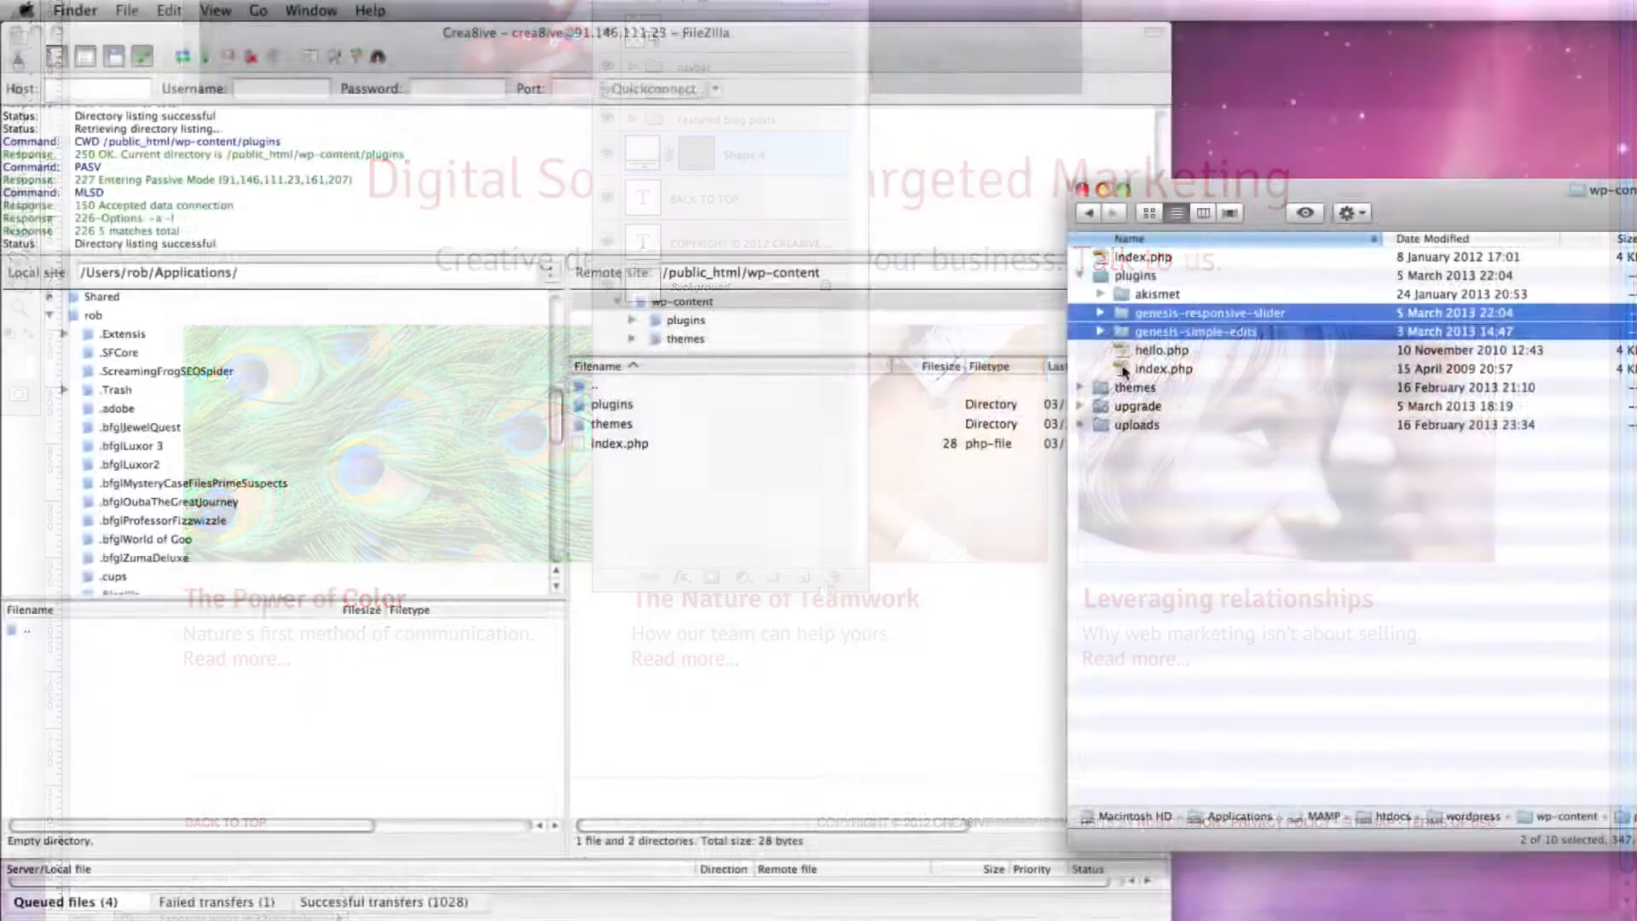
Upload the plugin folders to wp-content and select the local genesis theme folder under themes
click(1163, 369)
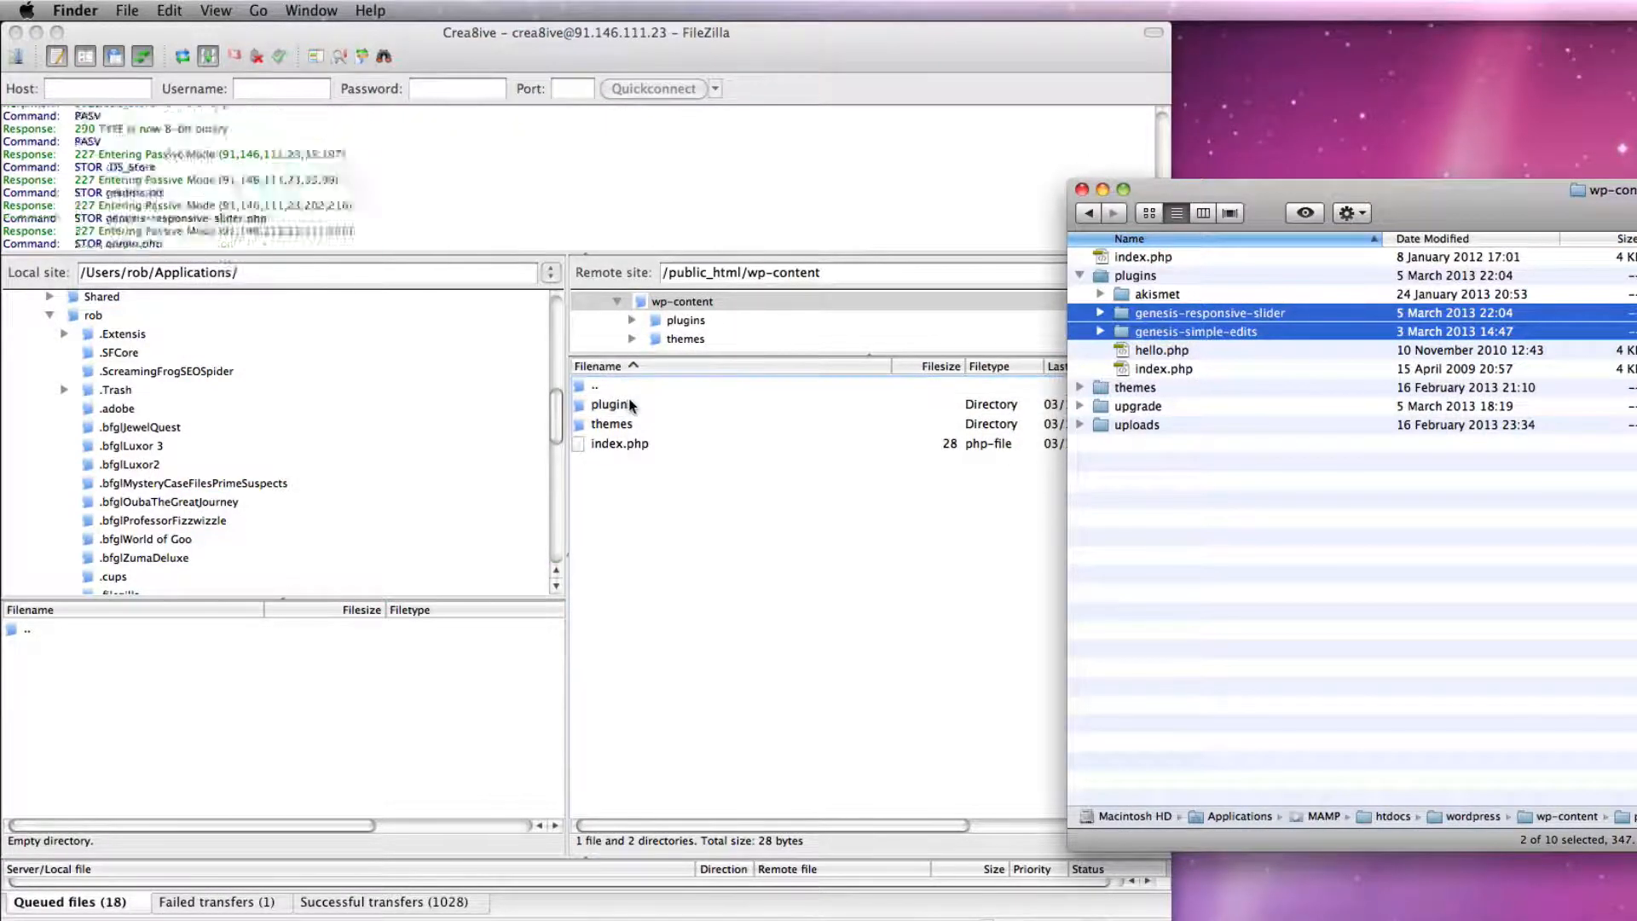
click(1081, 387)
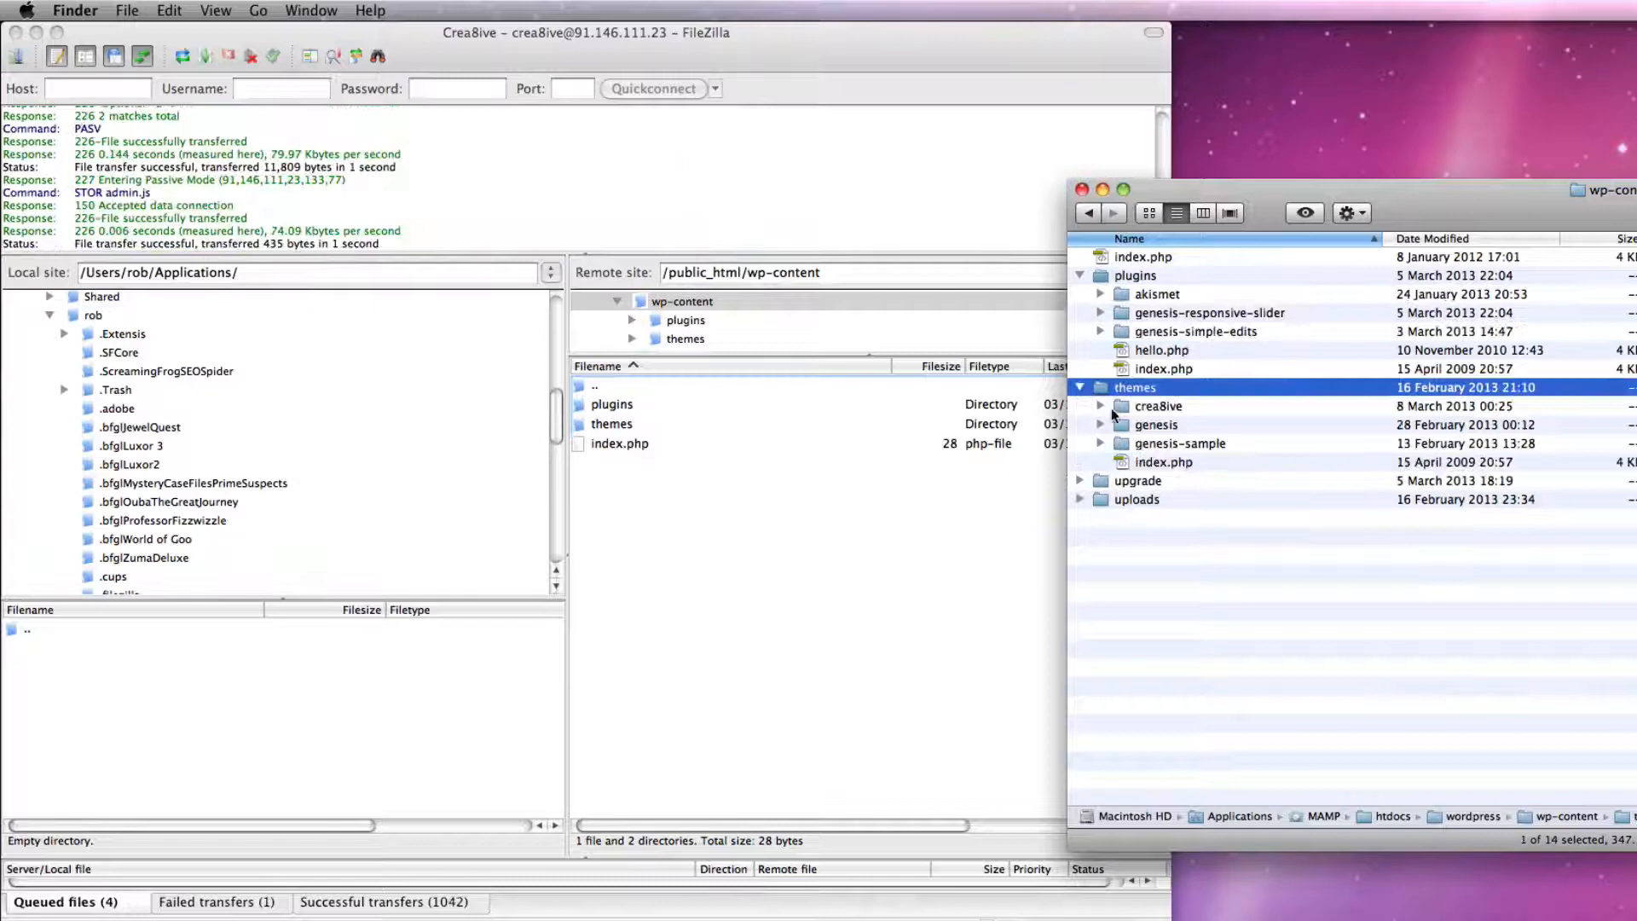
click(1156, 425)
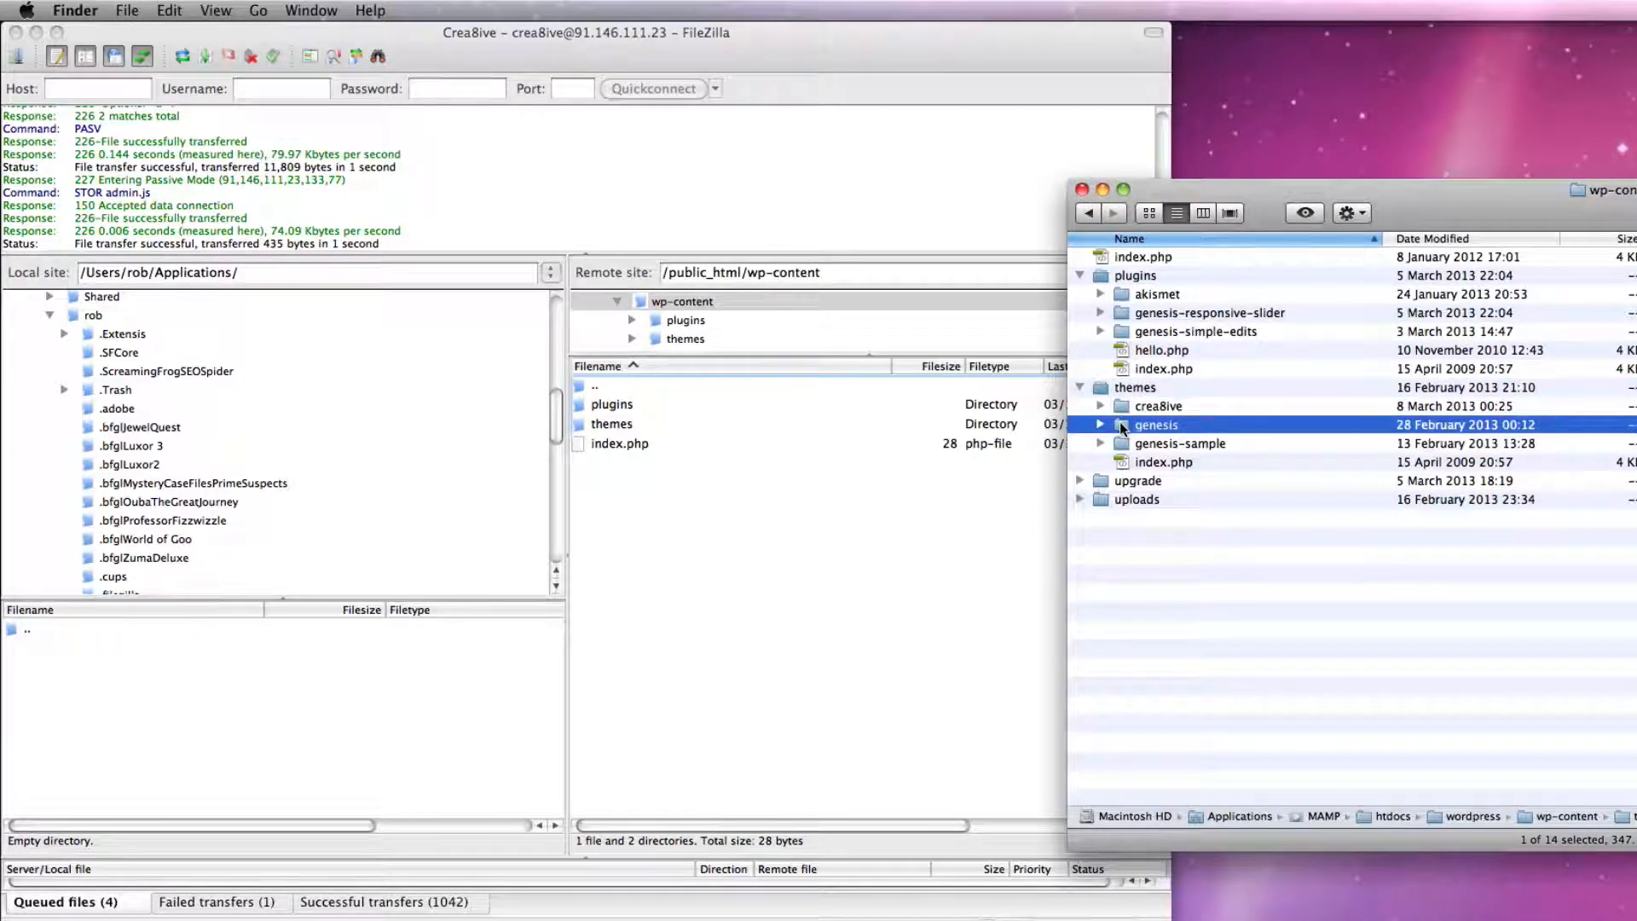
click(1157, 406)
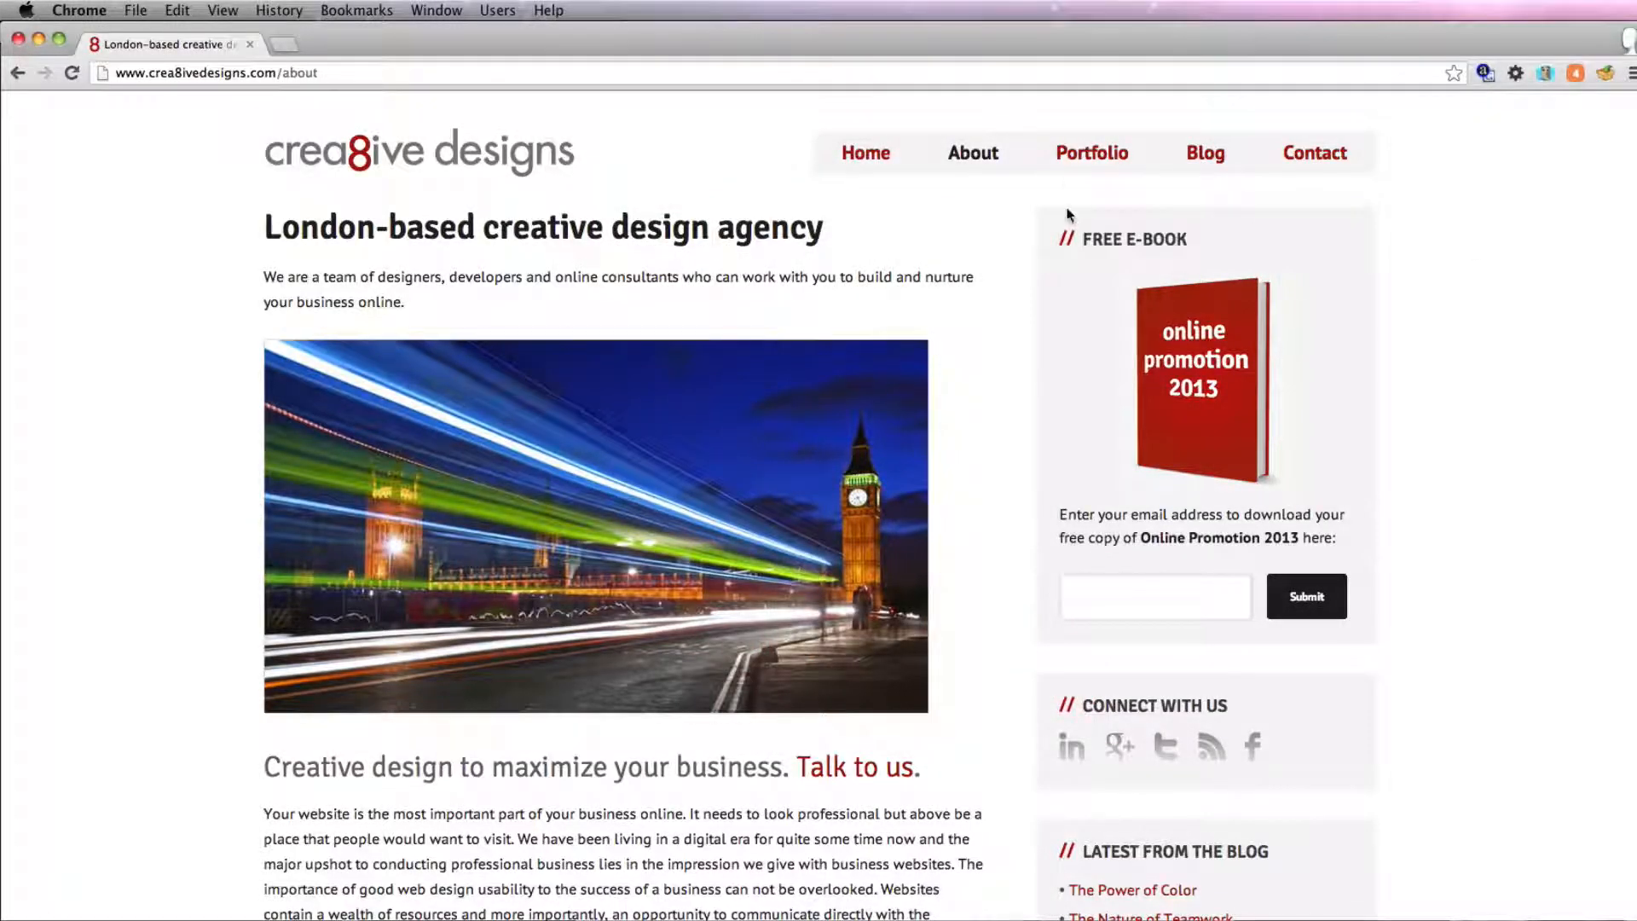
Tour the live Web Design and Blog pages and read The Power of Color post
click(1091, 152)
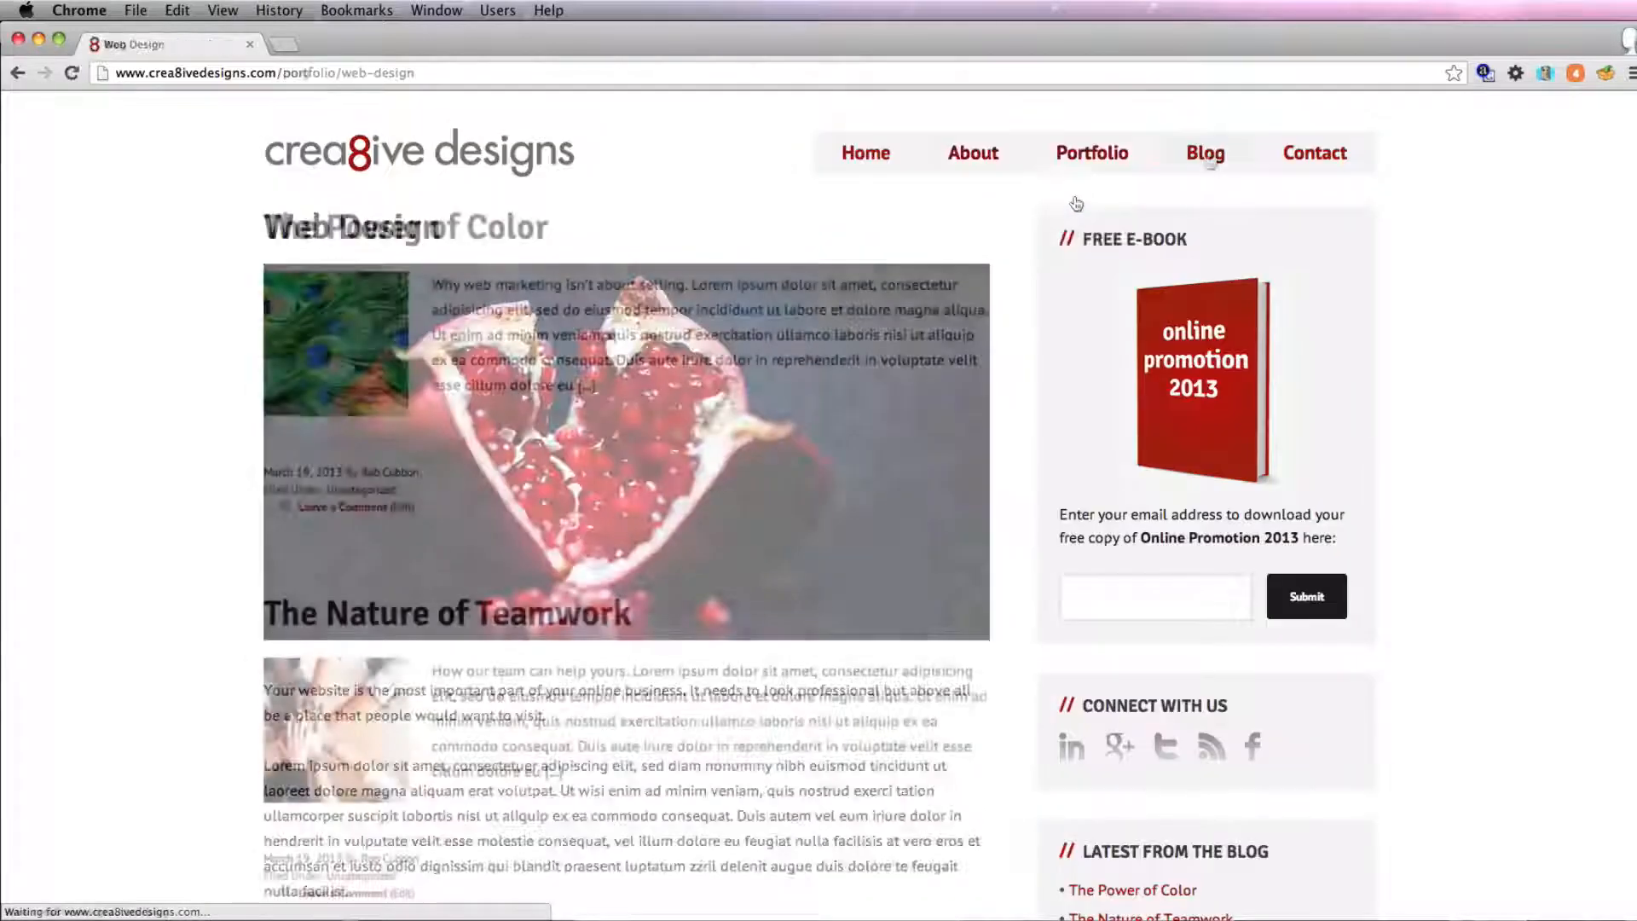
click(1202, 152)
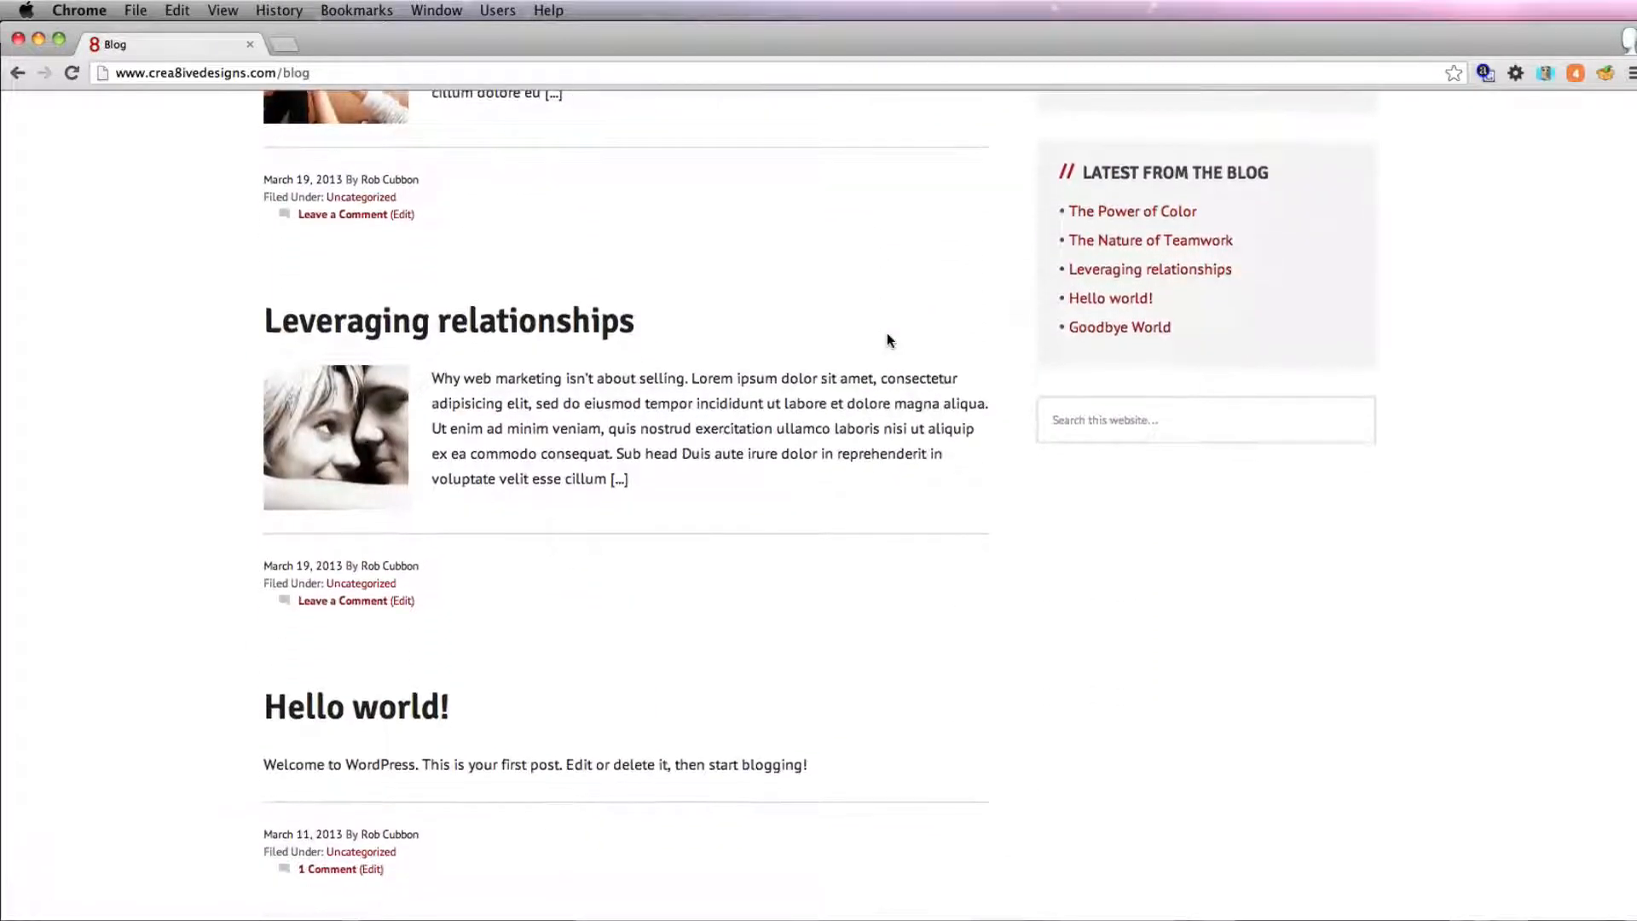
scroll(up, 3)
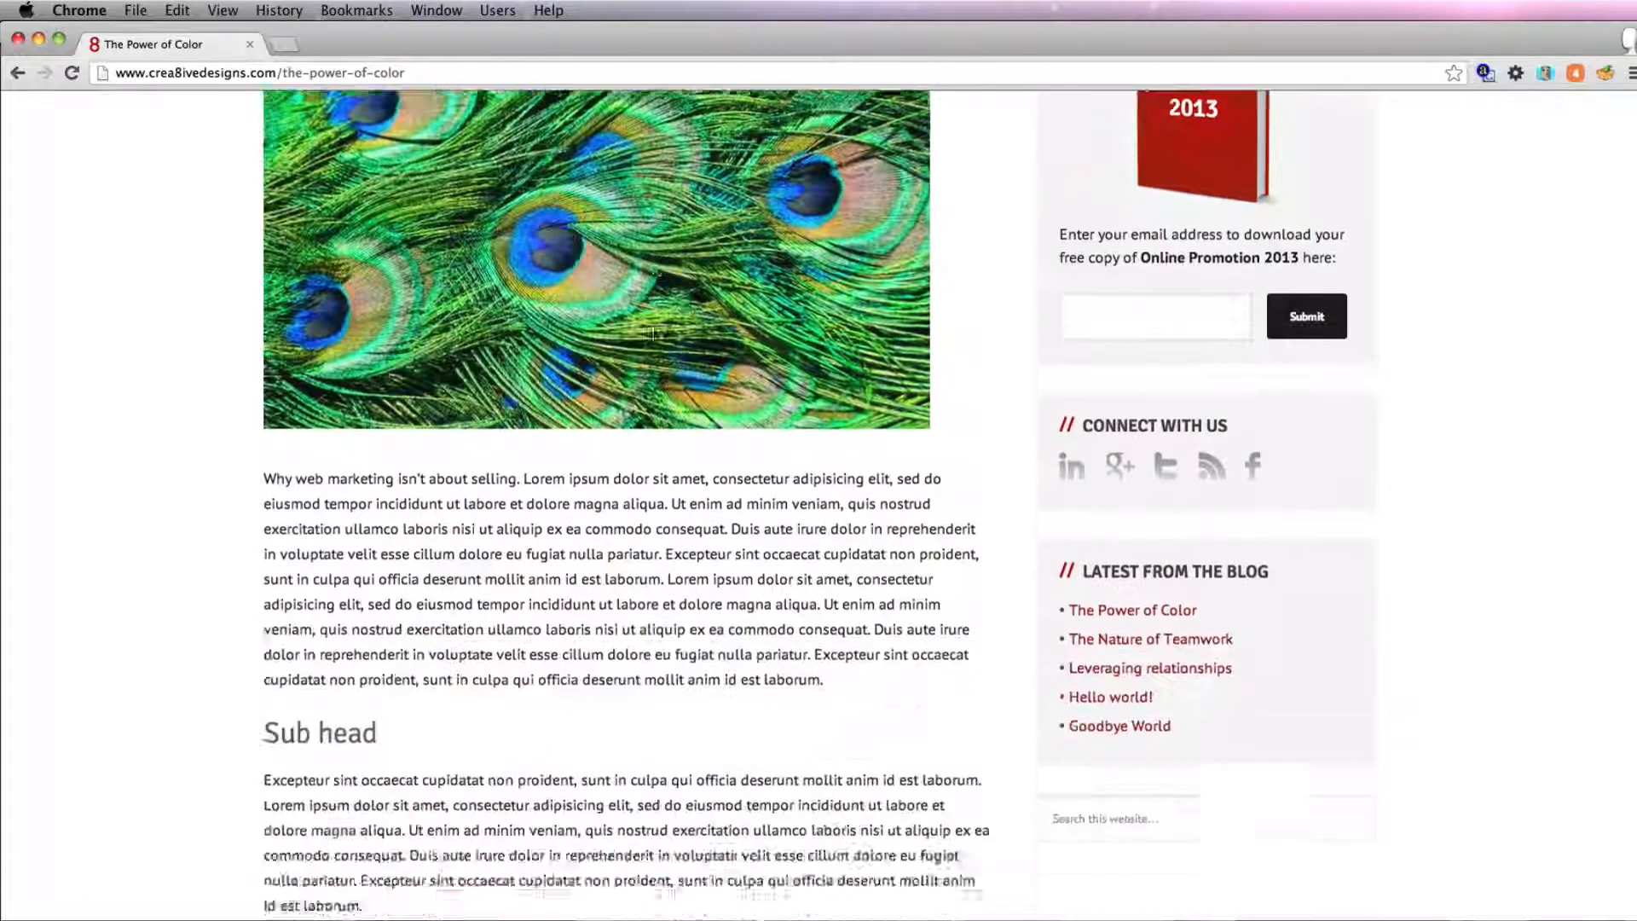
scroll(up, 3)
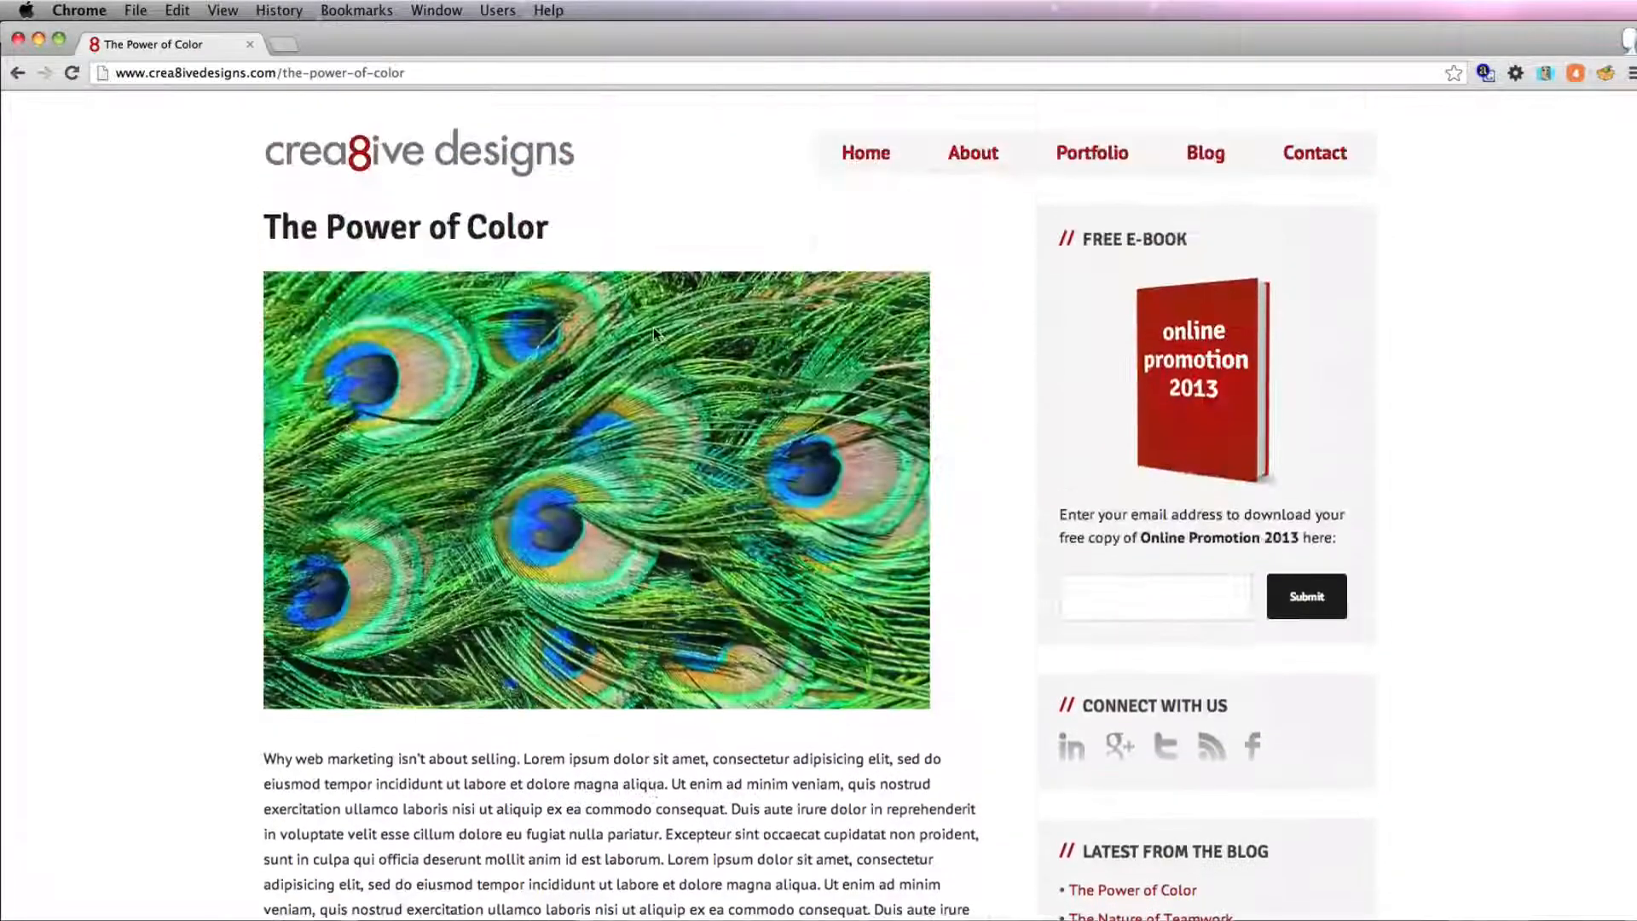
click(1150, 916)
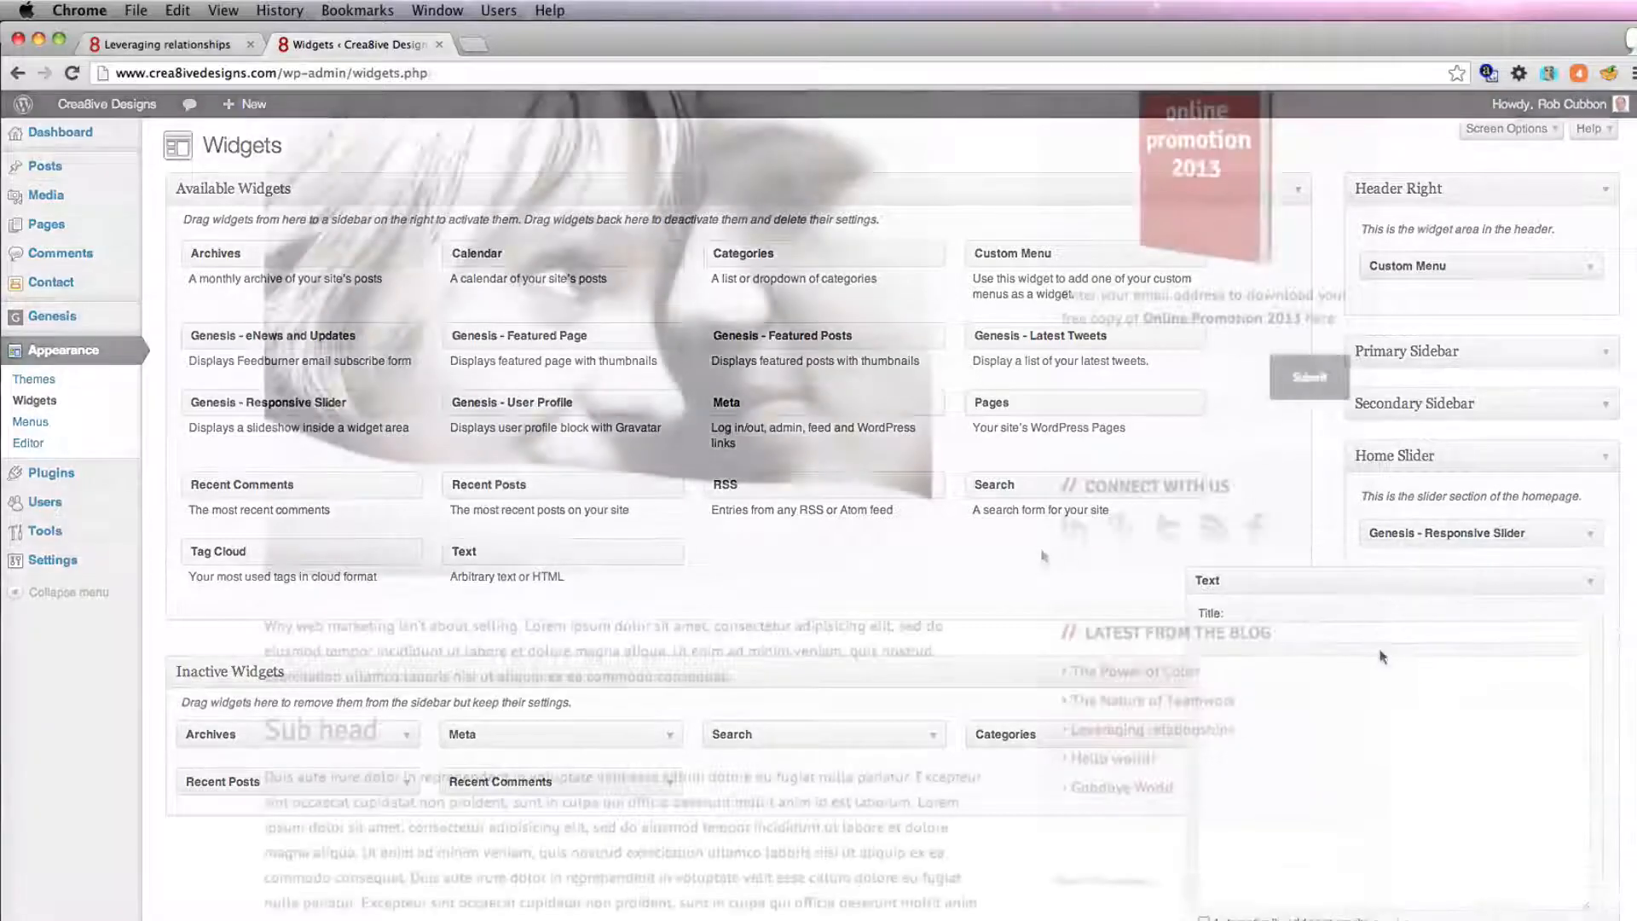
Review the Widgets screen with the Genesis Responsive Slider in the Home Slider area
click(167, 44)
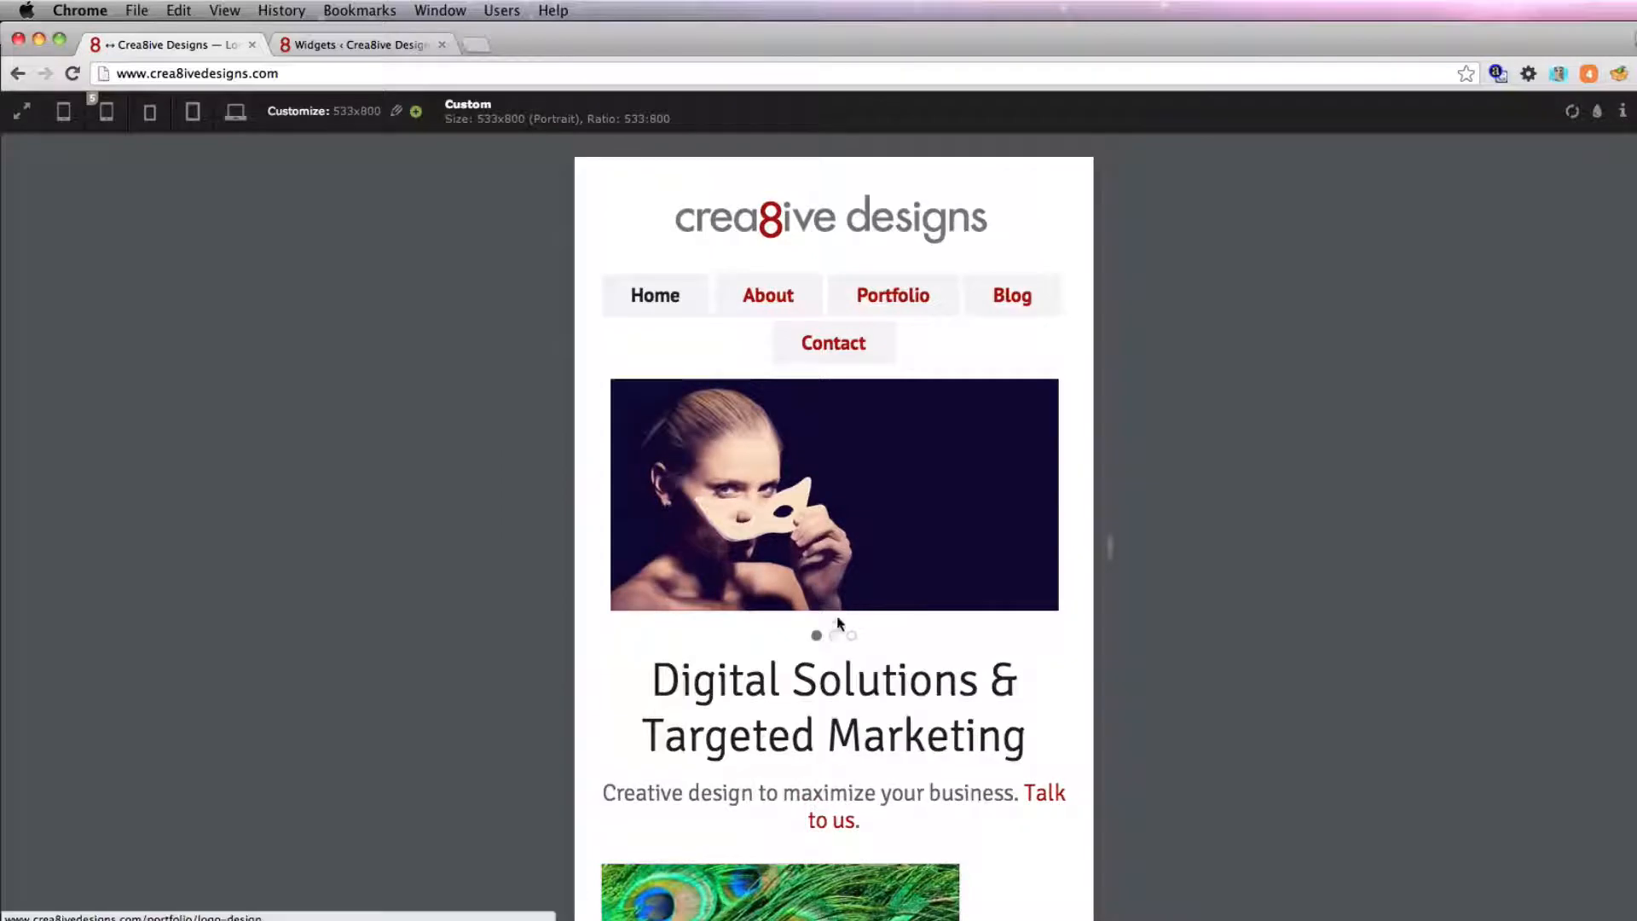
Switch the viewport to a wide landscape size showing three featured posts side by side
click(834, 635)
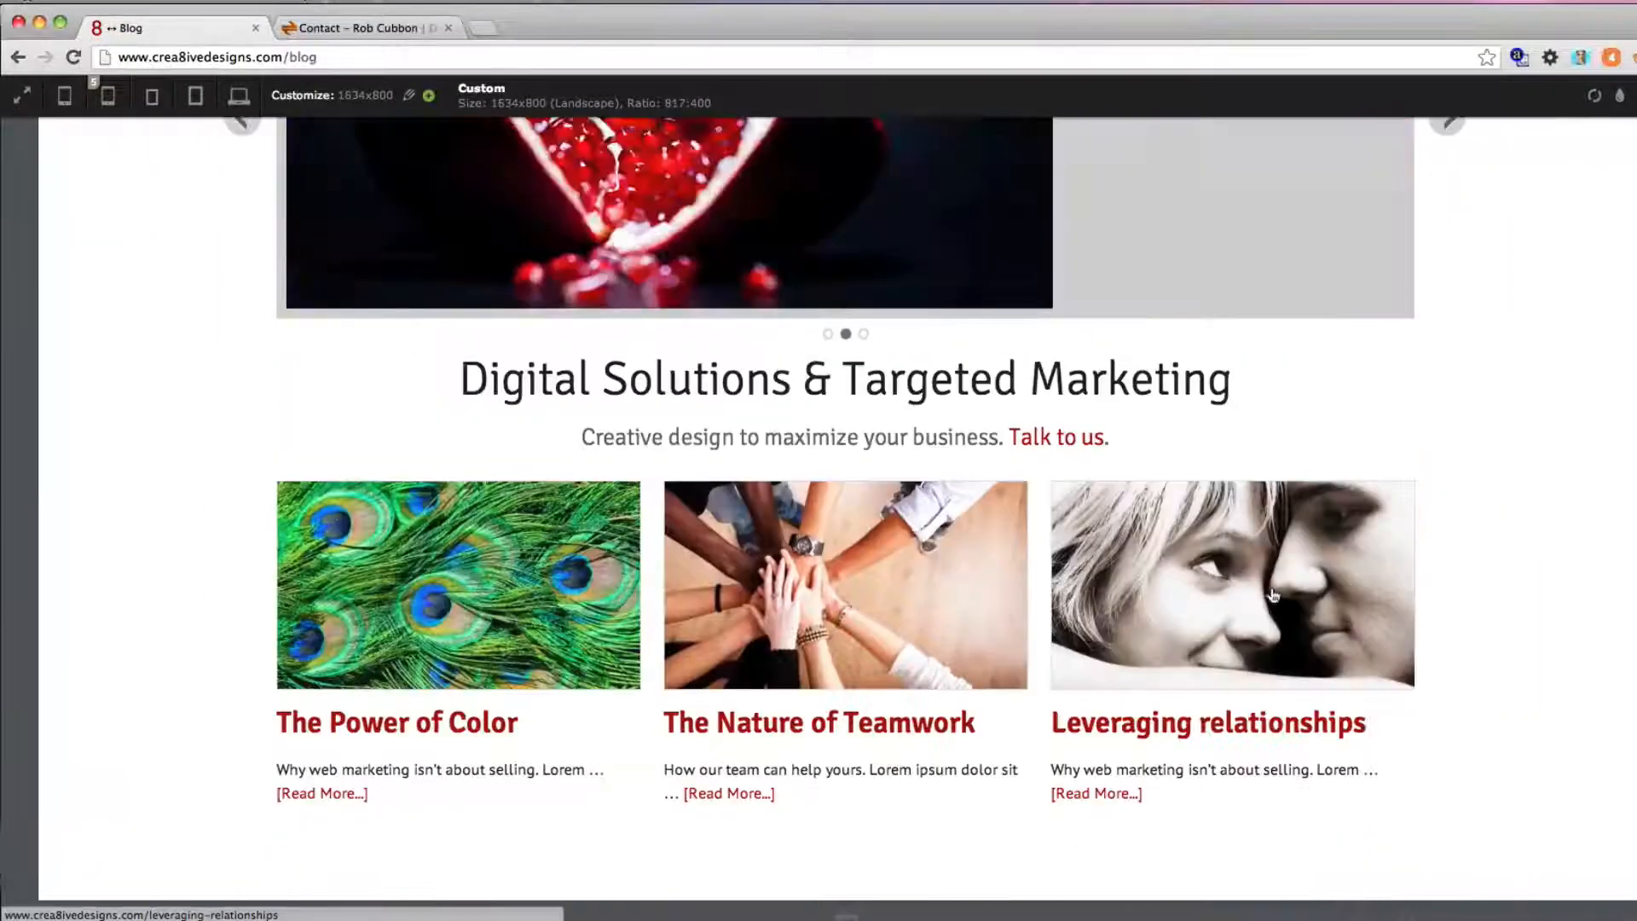
scroll(up, 3)
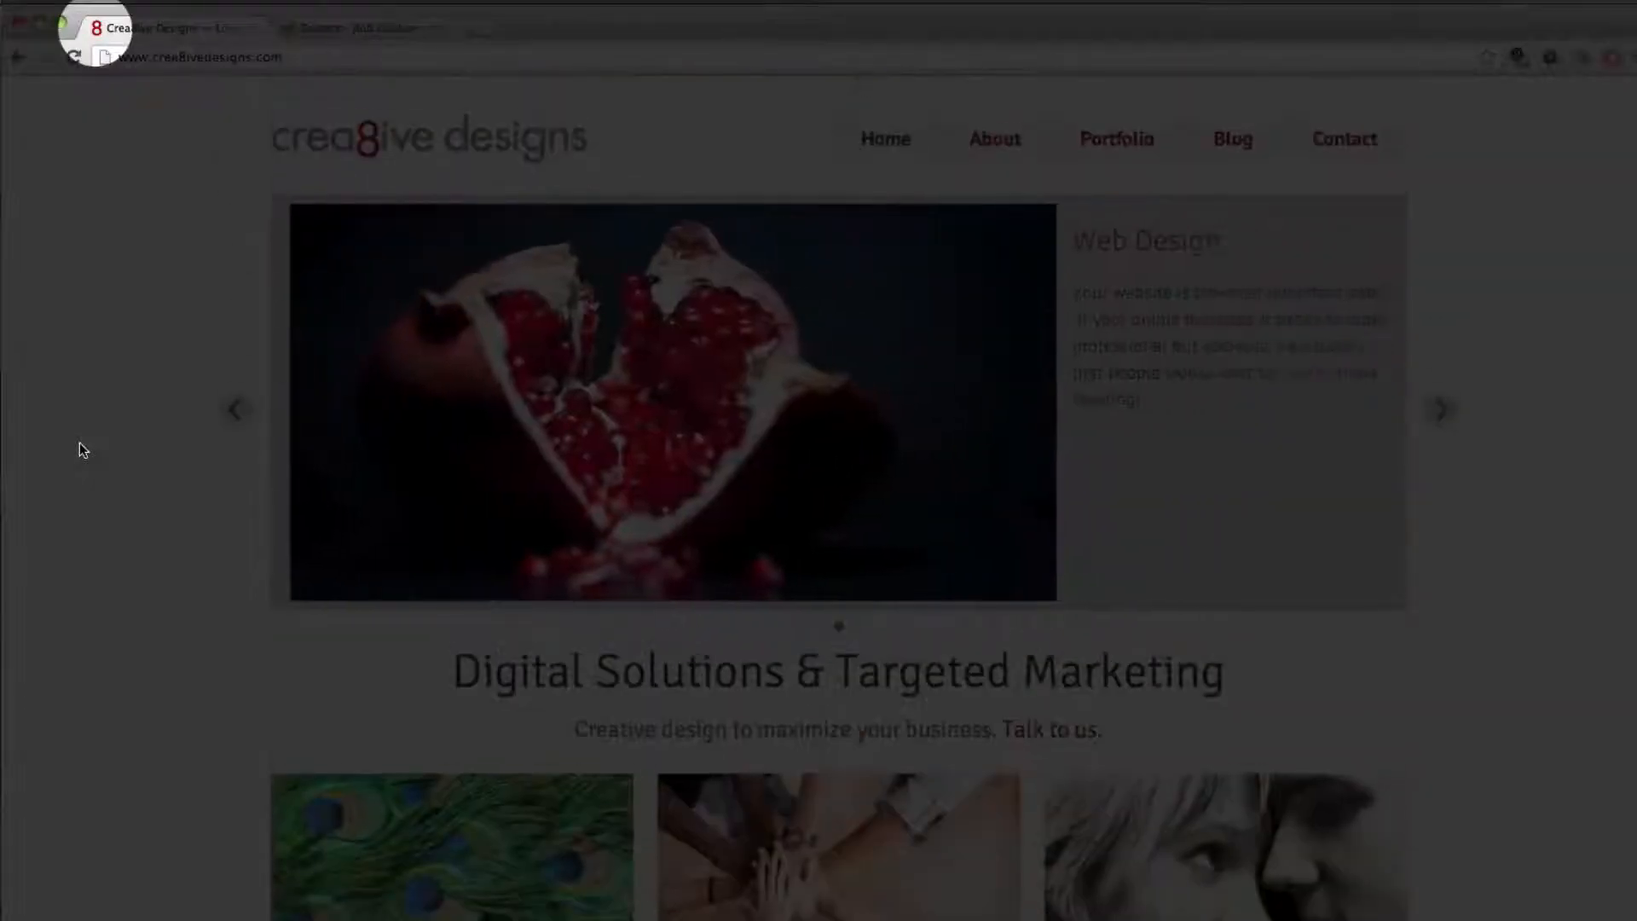
Show the agency's About page, headed London-based creative design agency
click(993, 138)
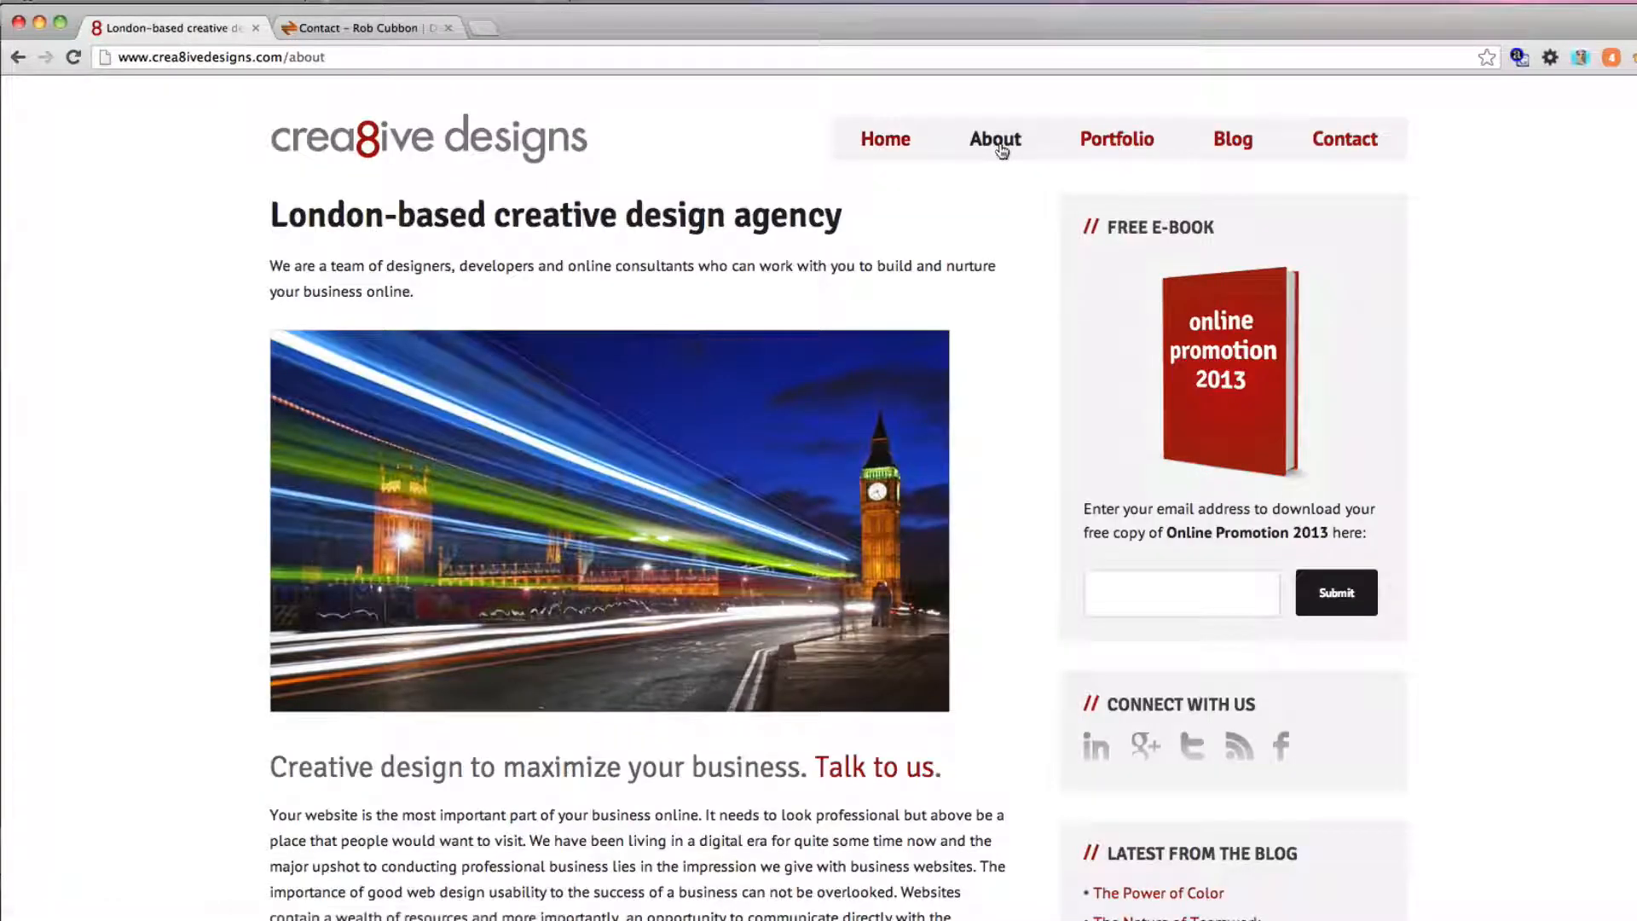